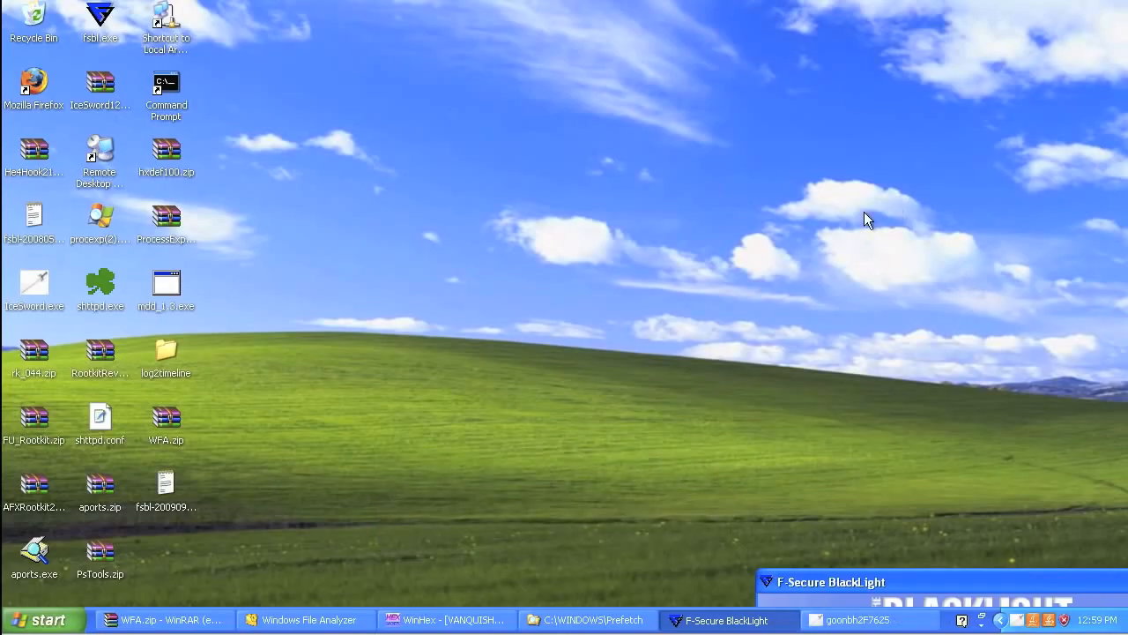
mouse_move(387, 568)
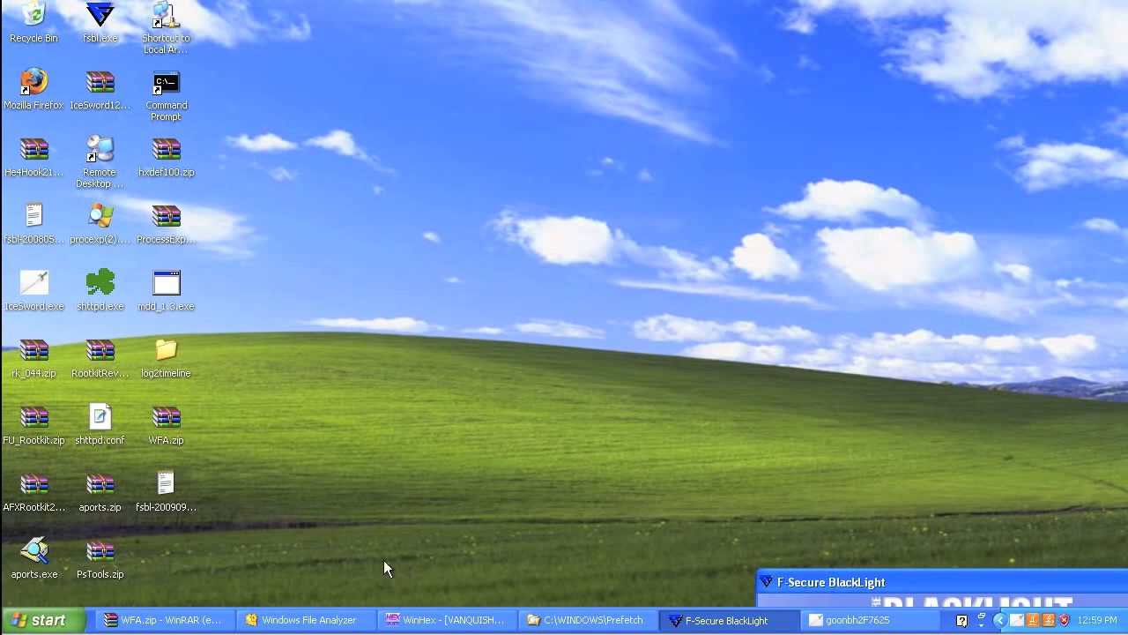
mouse_move(321, 608)
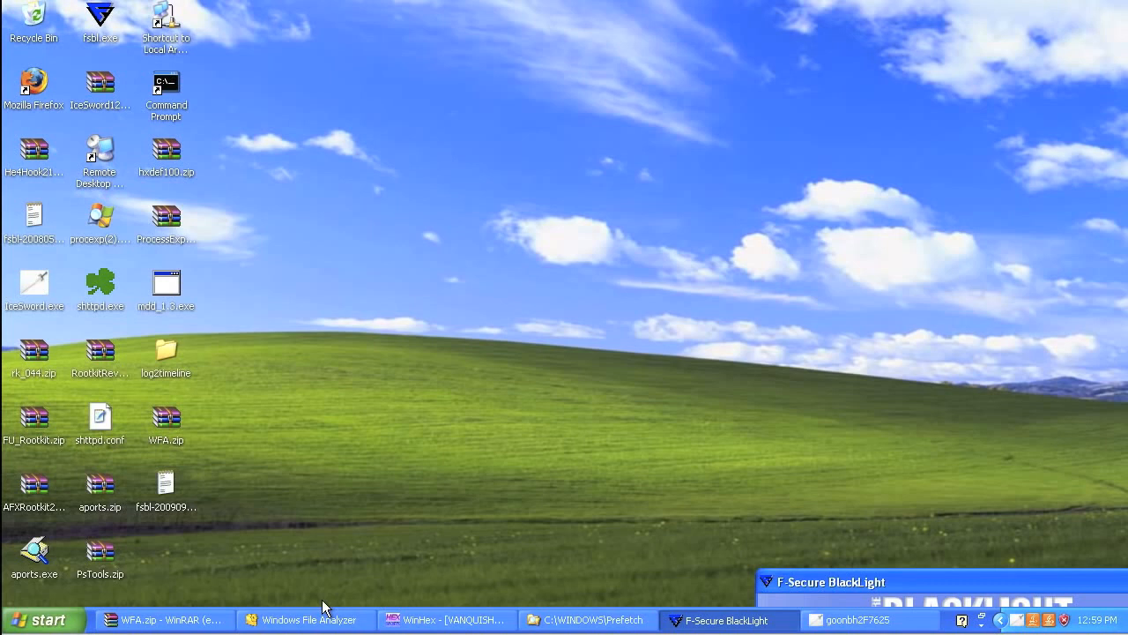
- Restore Windows File Analyzer showing the 76 files in C:\WINDOWS\Prefetch
left_click(308, 619)
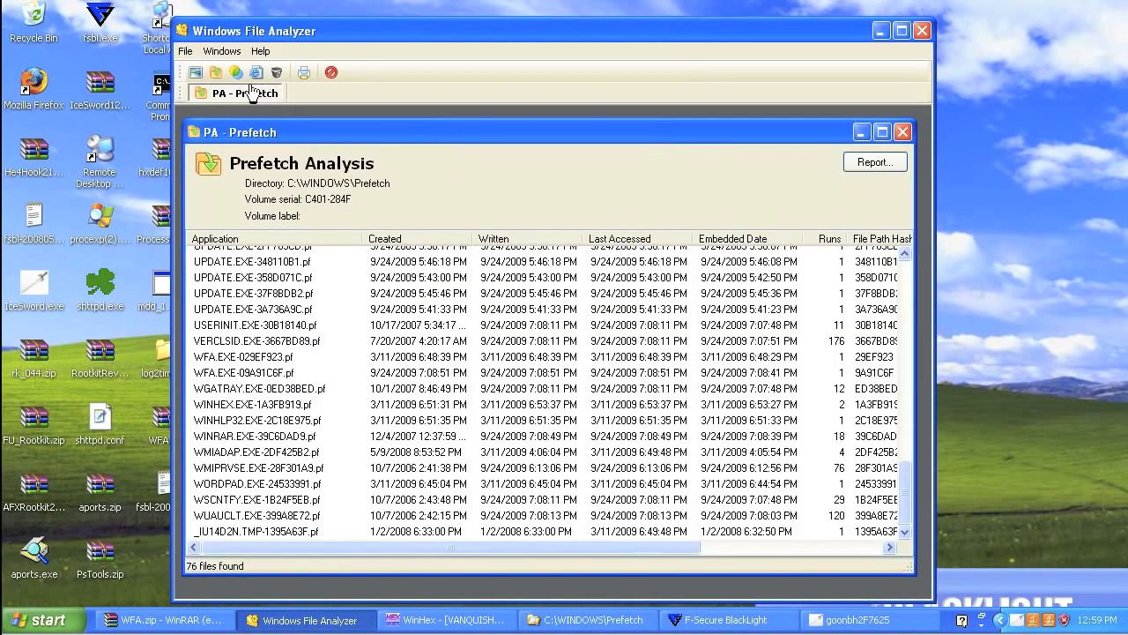
mouse_move(196, 73)
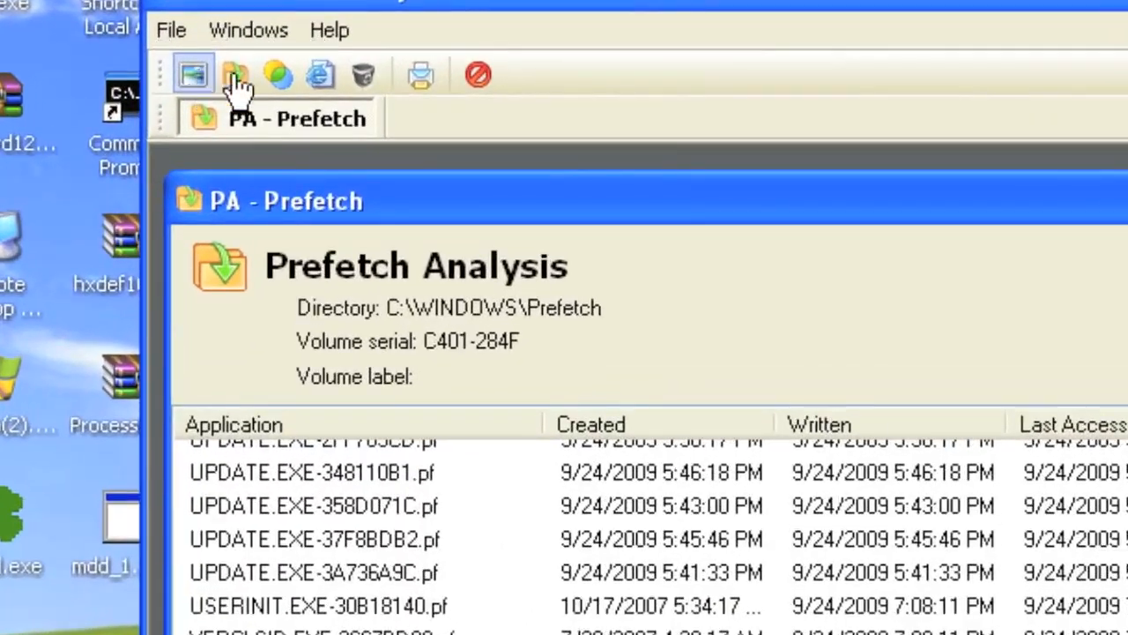
mouse_move(234, 71)
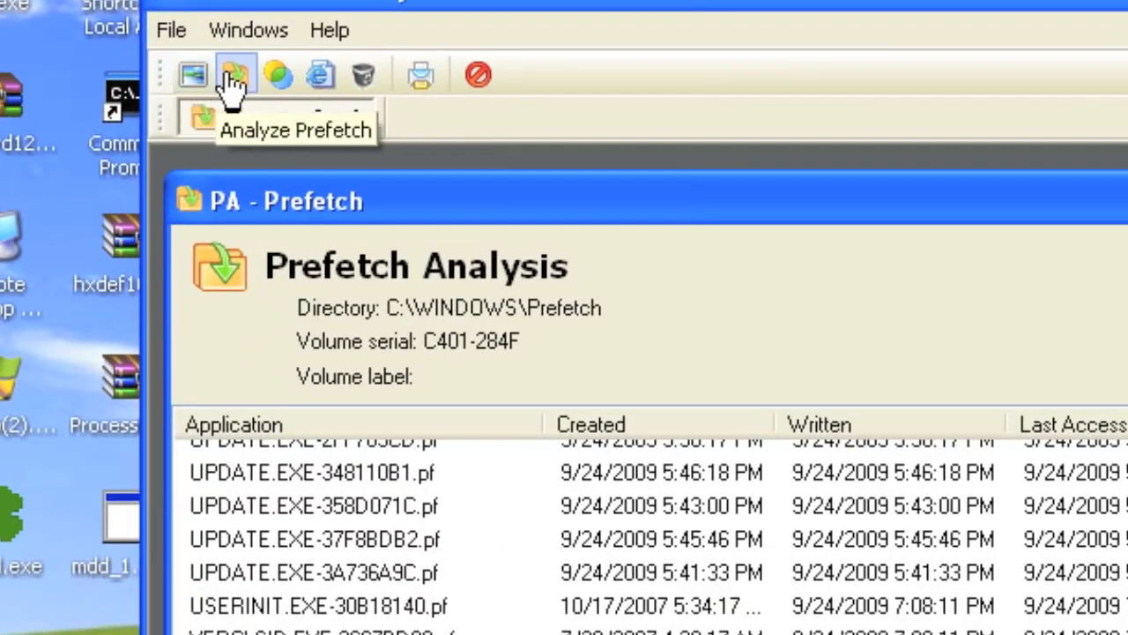
mouse_move(276, 75)
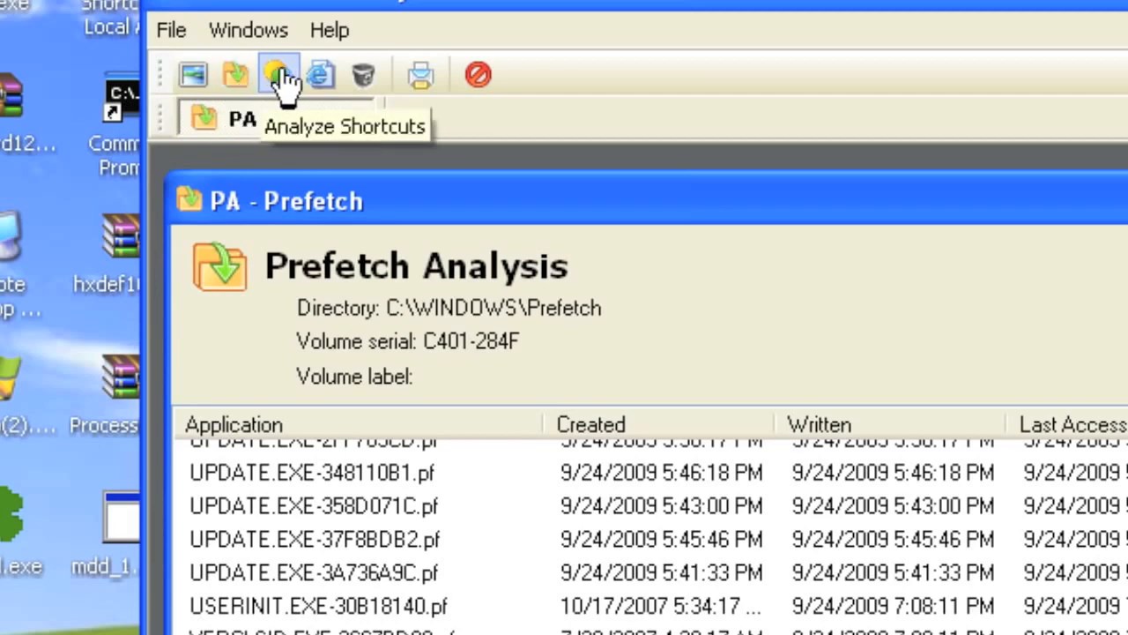
mouse_move(319, 79)
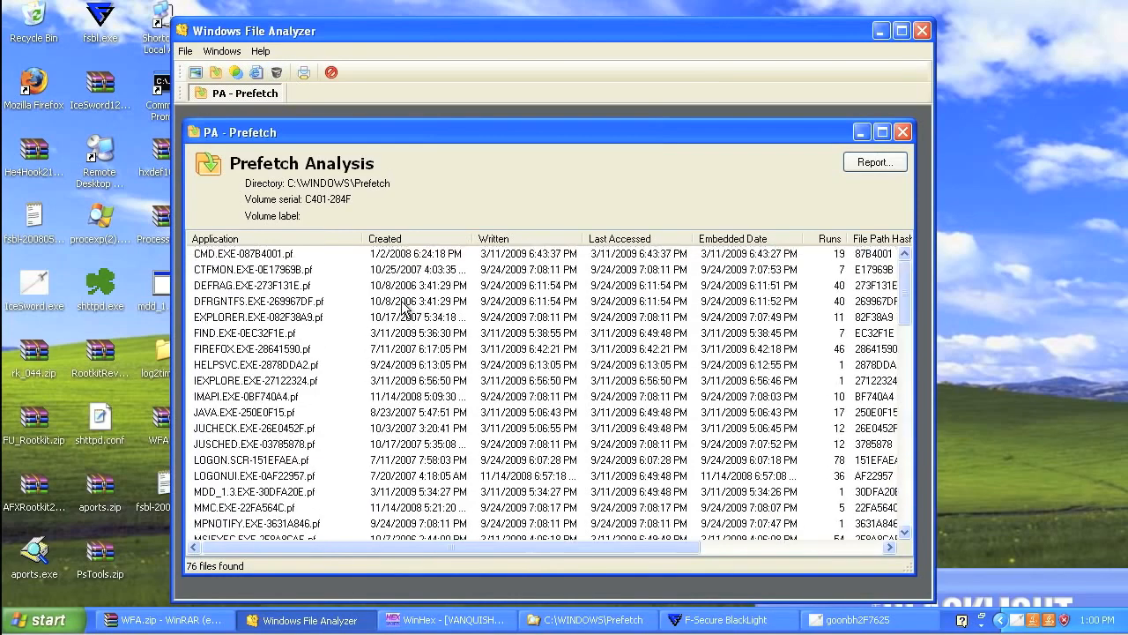
mouse_move(340, 289)
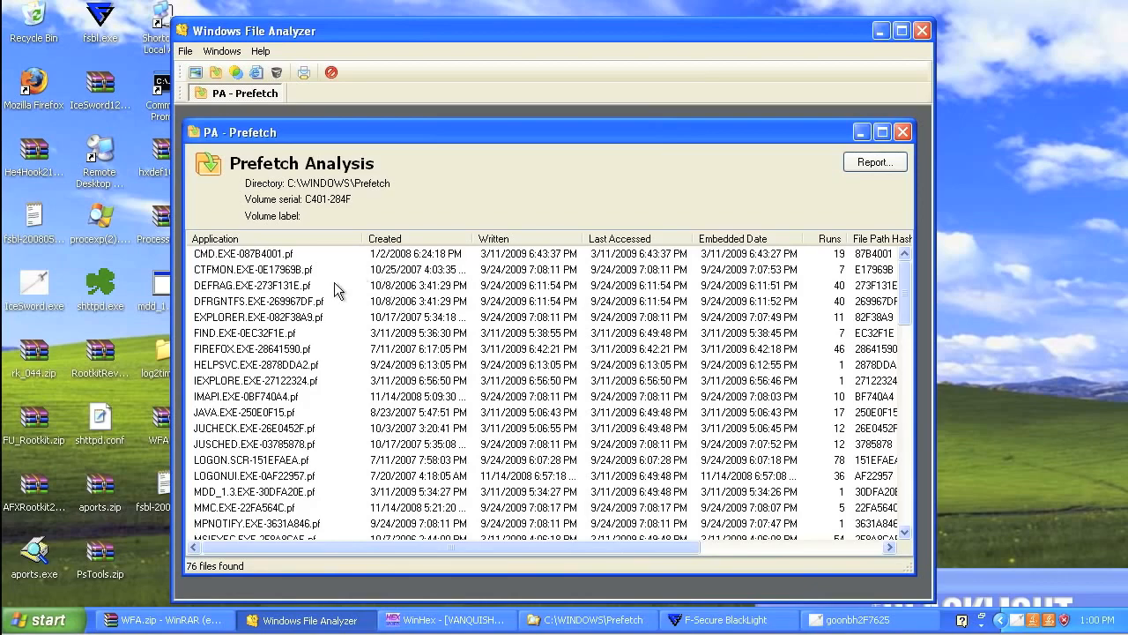
left_click(255, 254)
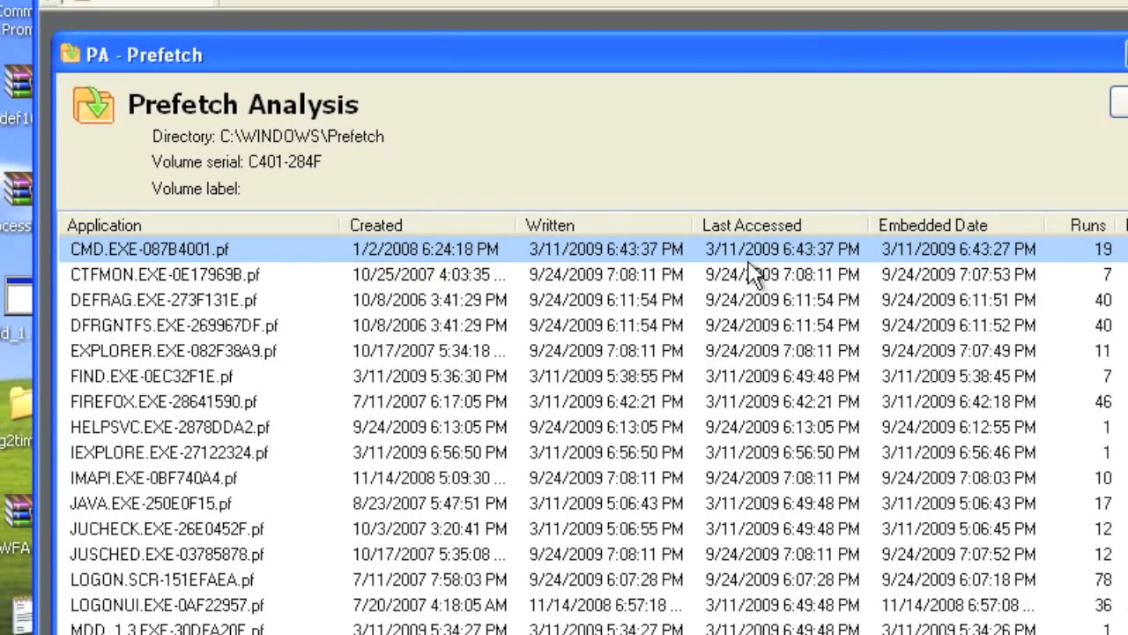
mouse_move(1056, 255)
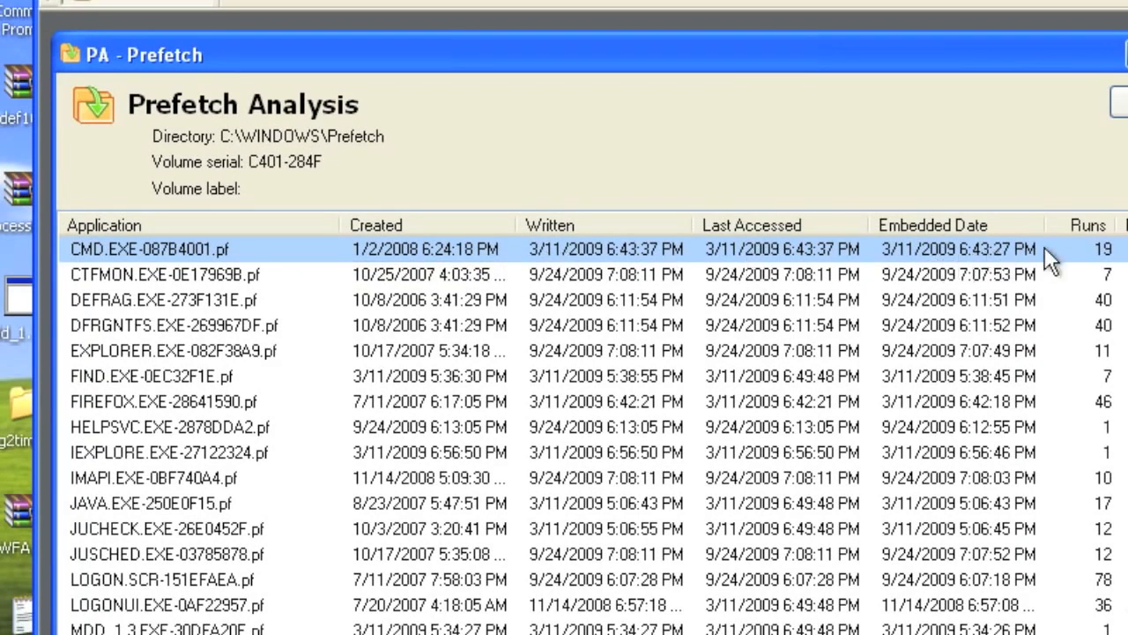
mouse_move(1087, 262)
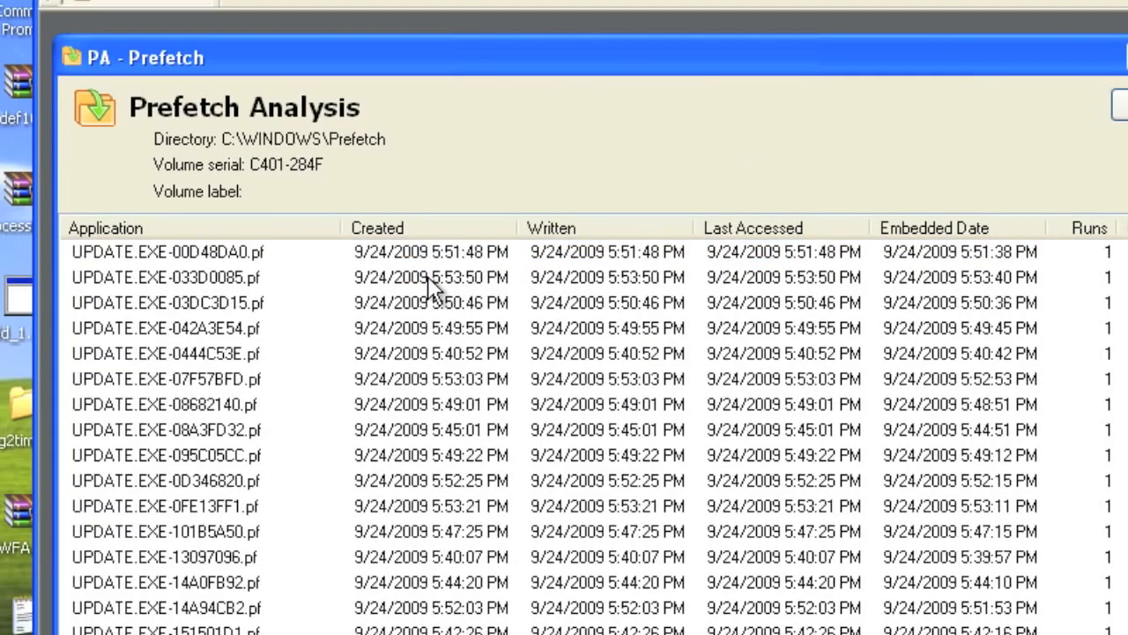
scroll("down", 3)
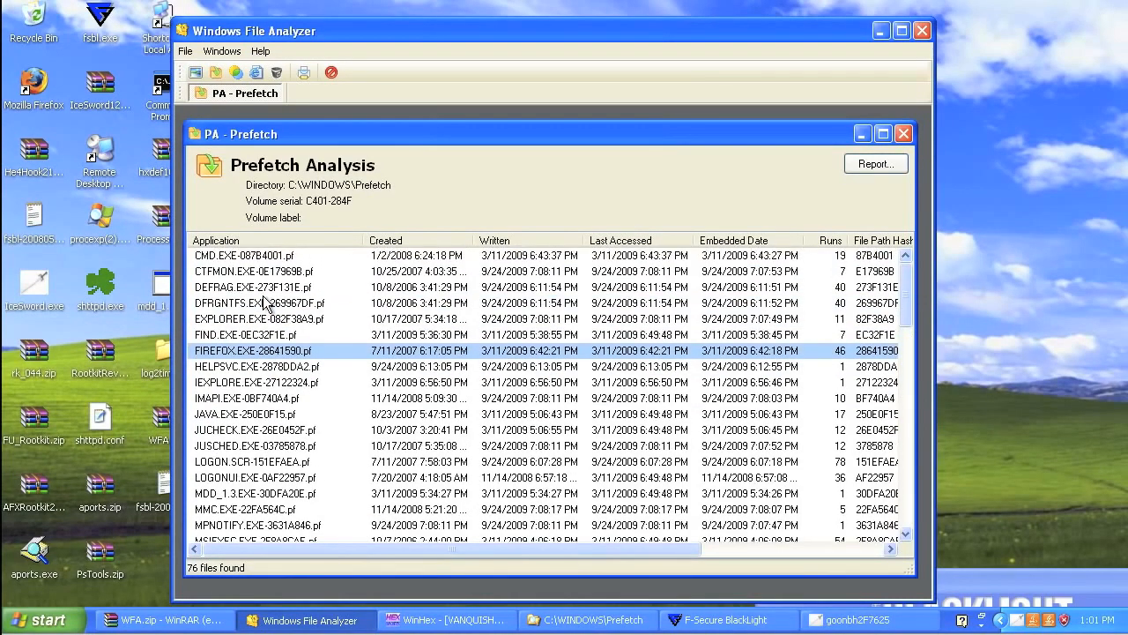
- Scroll the Prefetch Analysis list past the MSIEXEC, RUNDLL32 and UPDATE.EXE entries
left_click(256, 381)
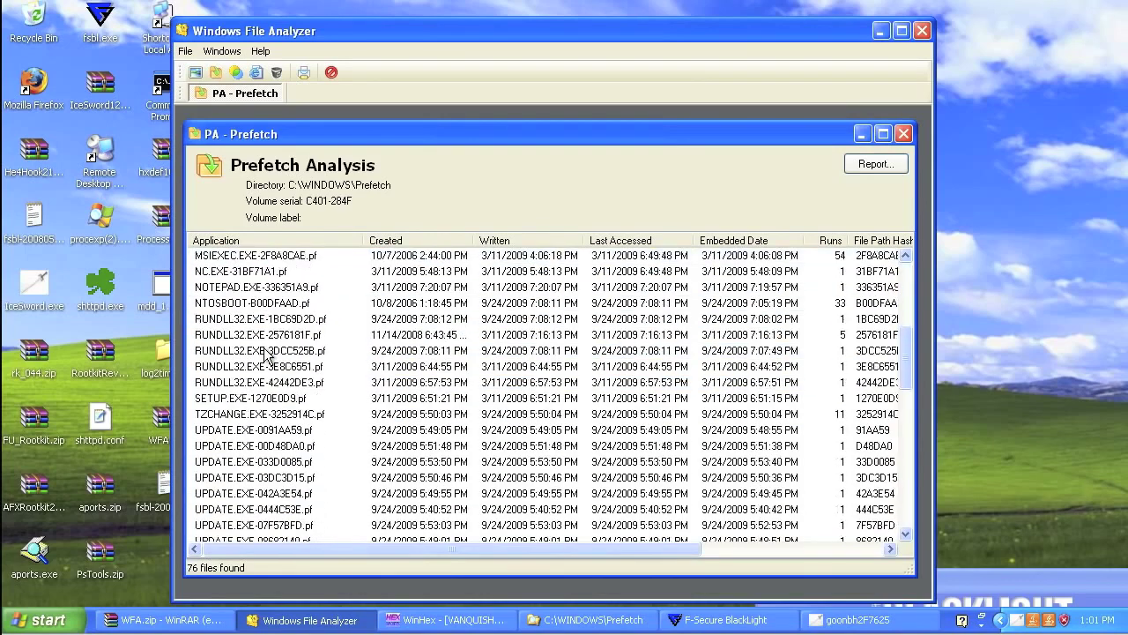
scroll("down", 3)
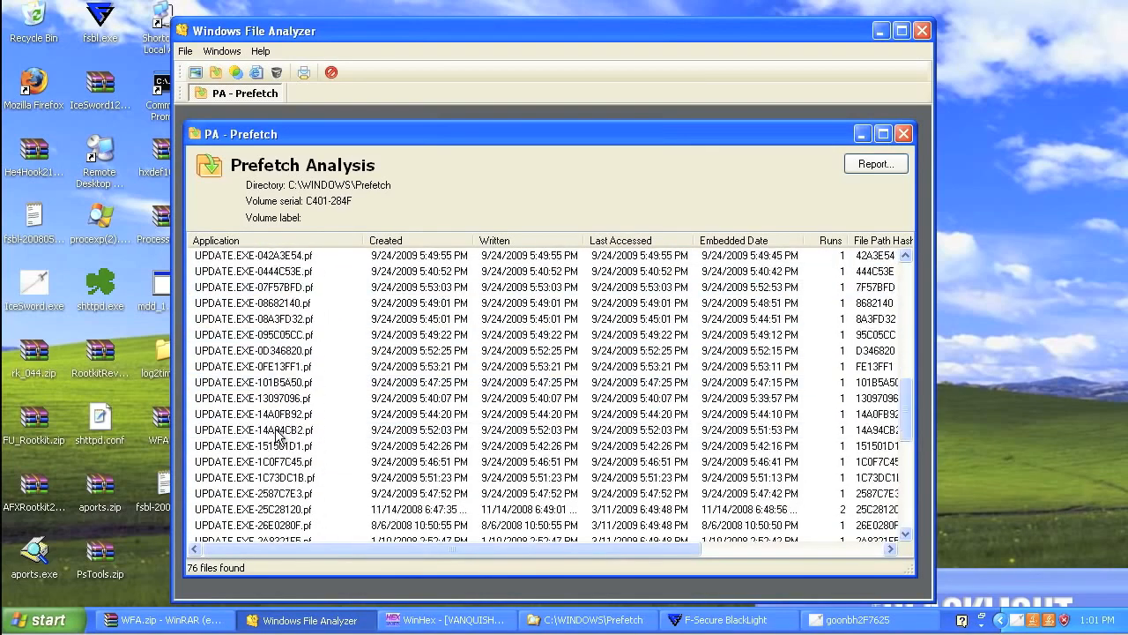
scroll("down", 3)
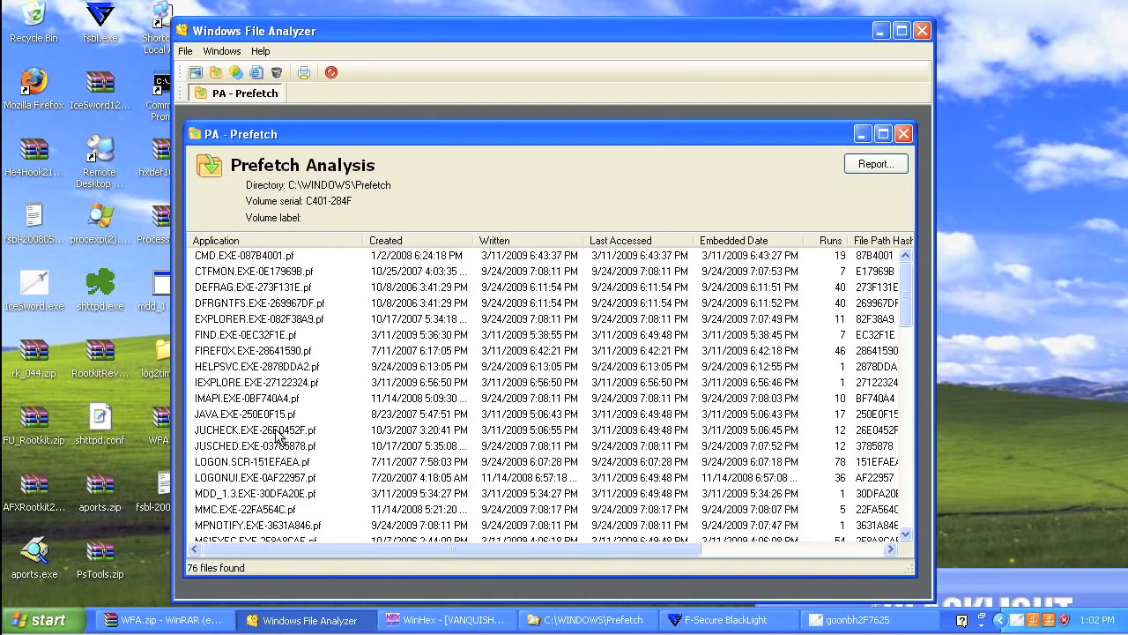
mouse_move(307, 458)
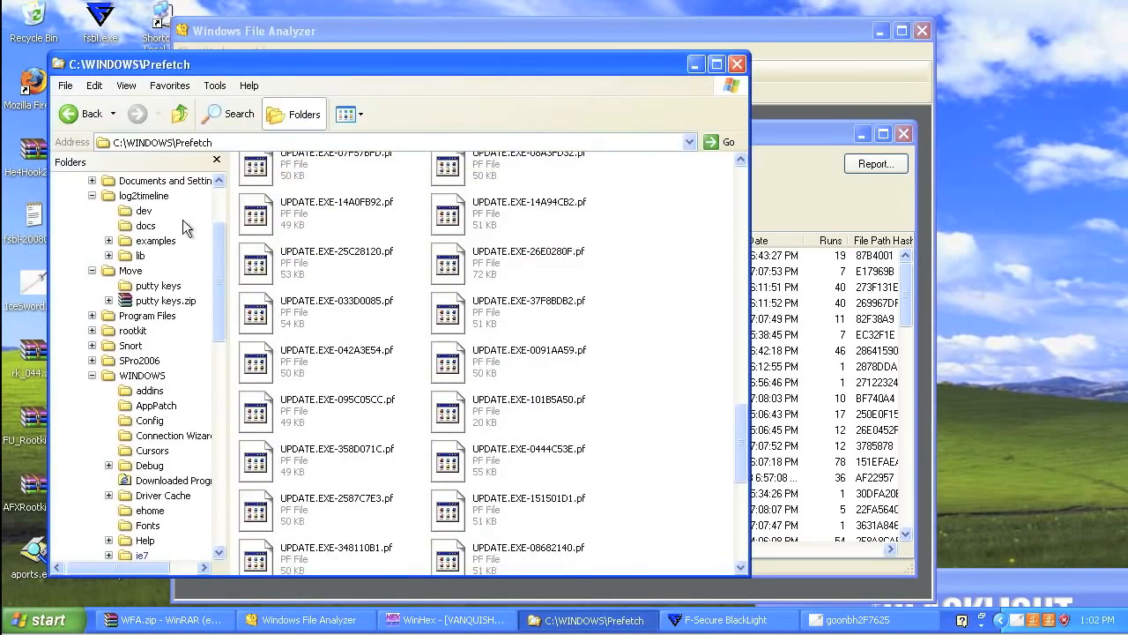
- Move Explorer up from C:\WINDOWS\Prefetch through WINDOWS to the C:\ root
left_click(141, 376)
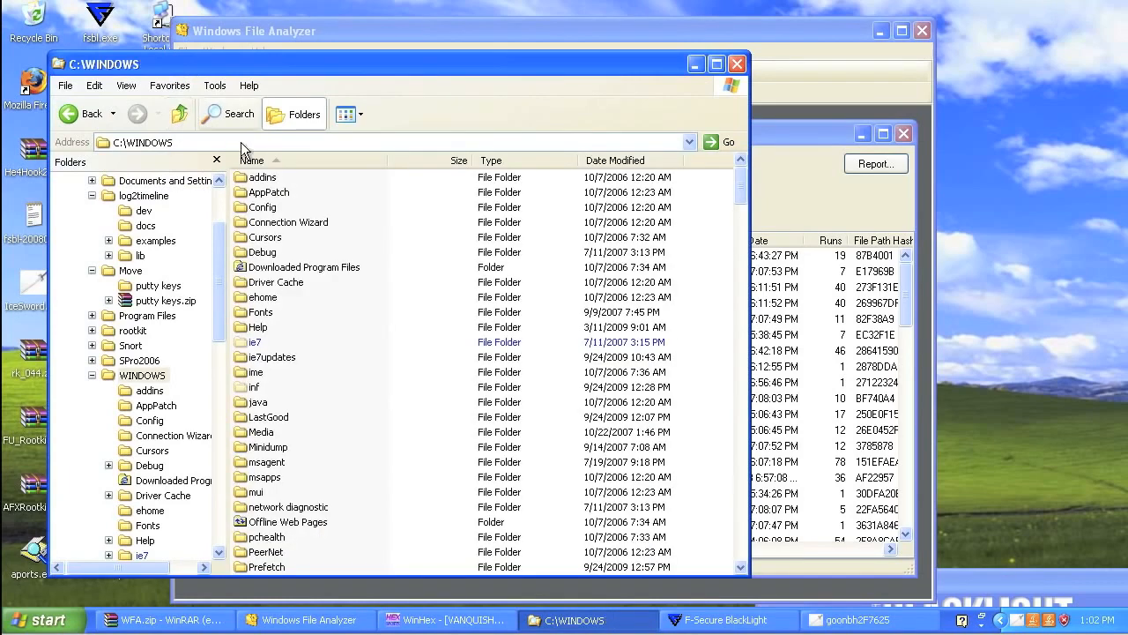
mouse_move(180, 114)
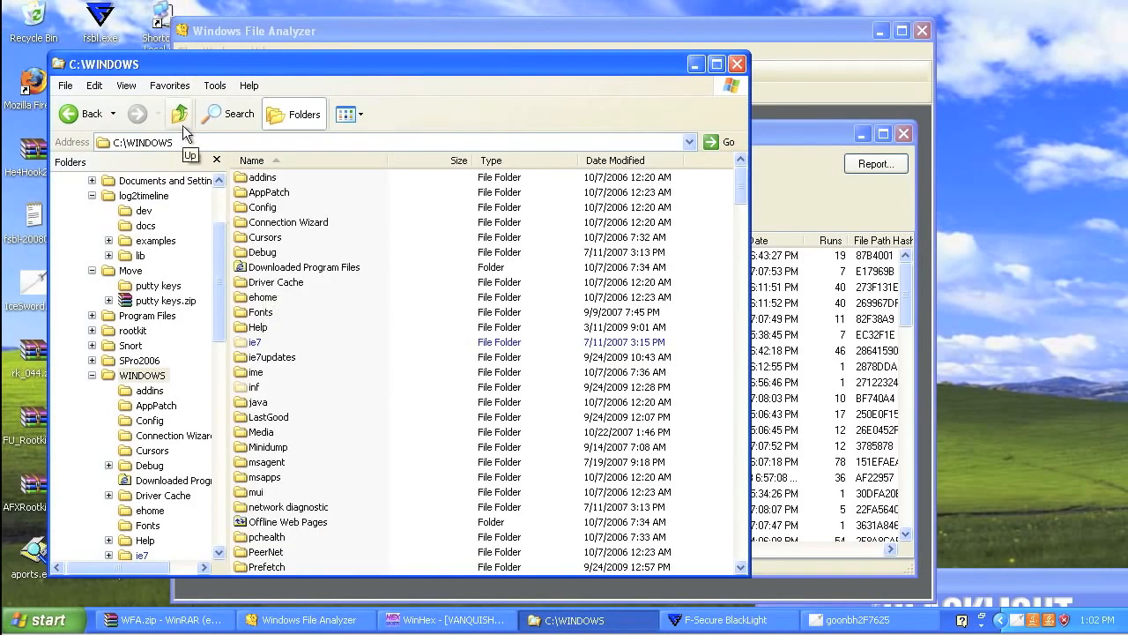
left_click(179, 114)
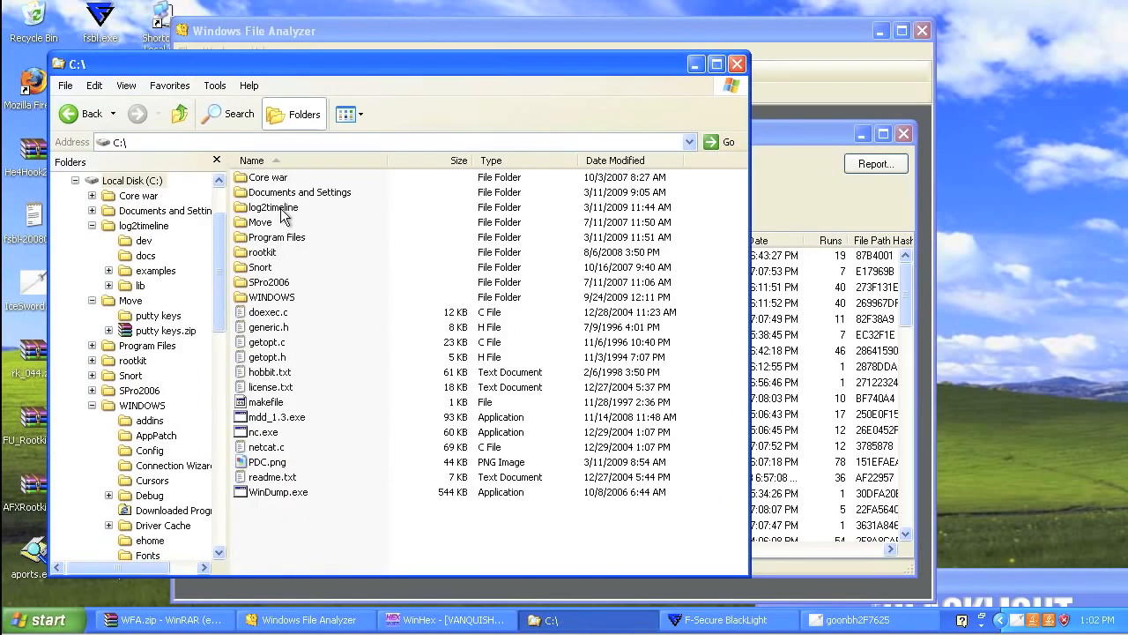
left_click(274, 207)
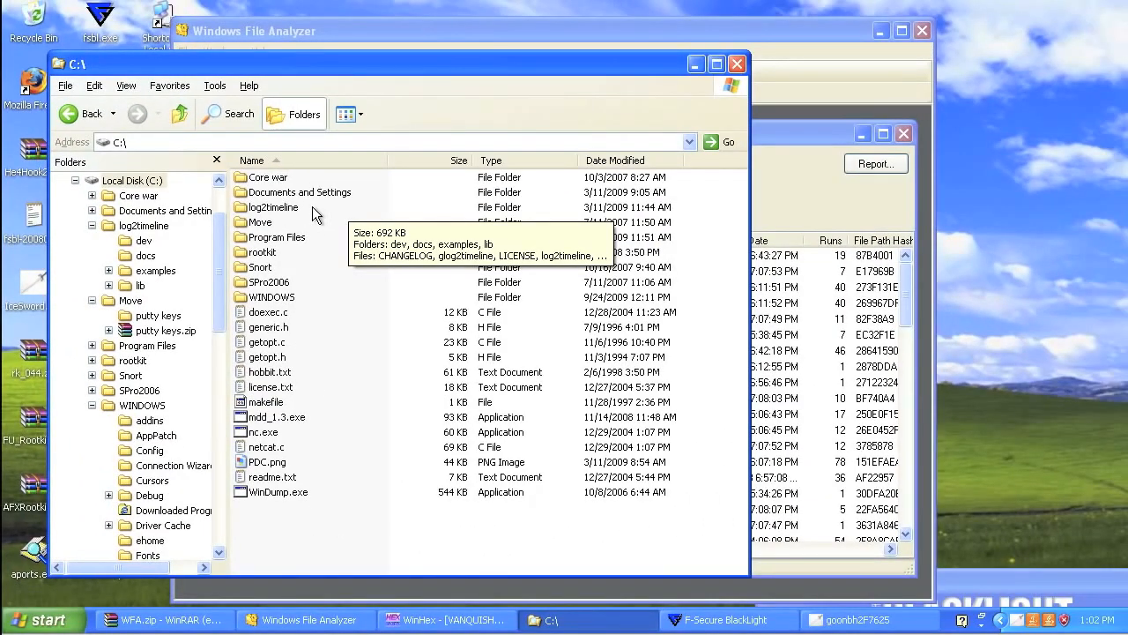
mouse_move(839, 245)
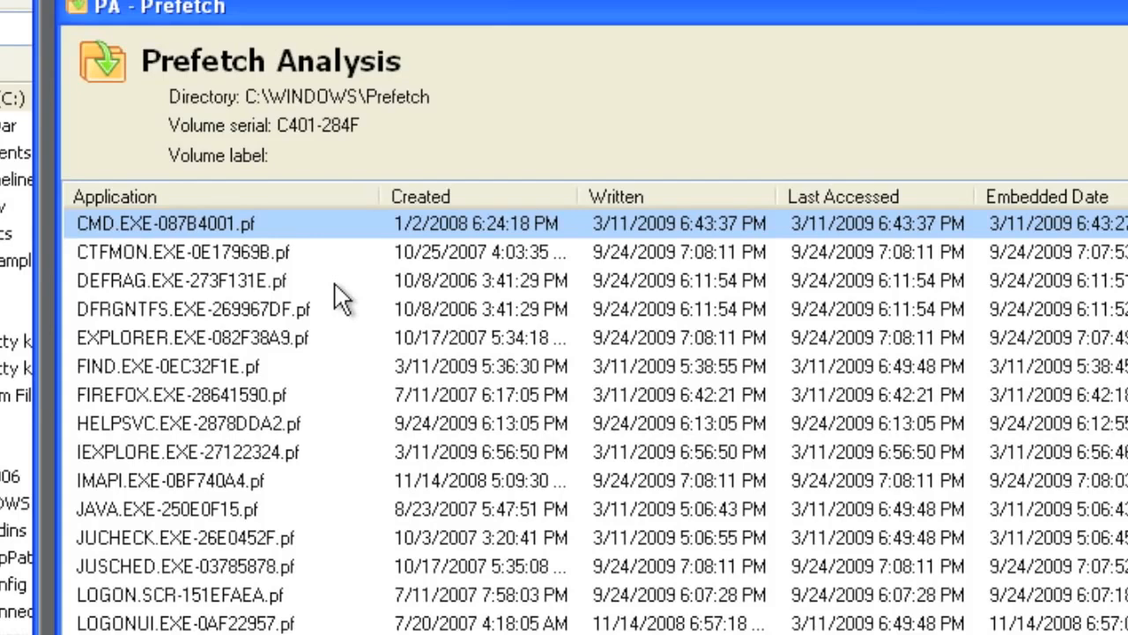
- Select the NC.EXE-31BF71A1.pf entry (one run, 3/11/2009), then bring the C:\ listing forward
scroll("down", 3)
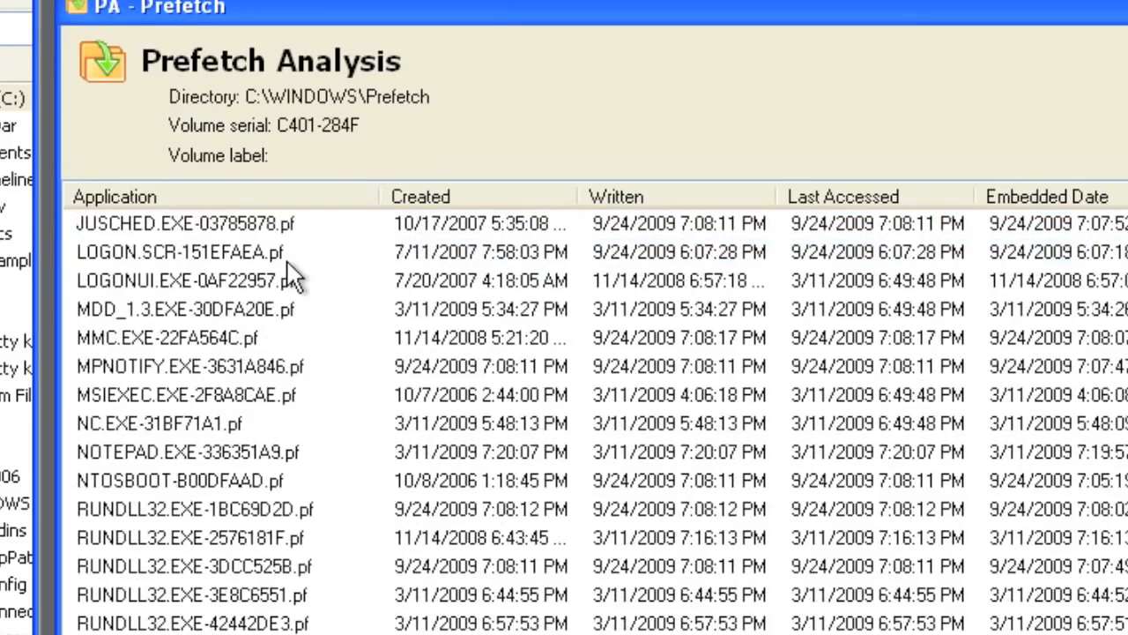
scroll("down", 3)
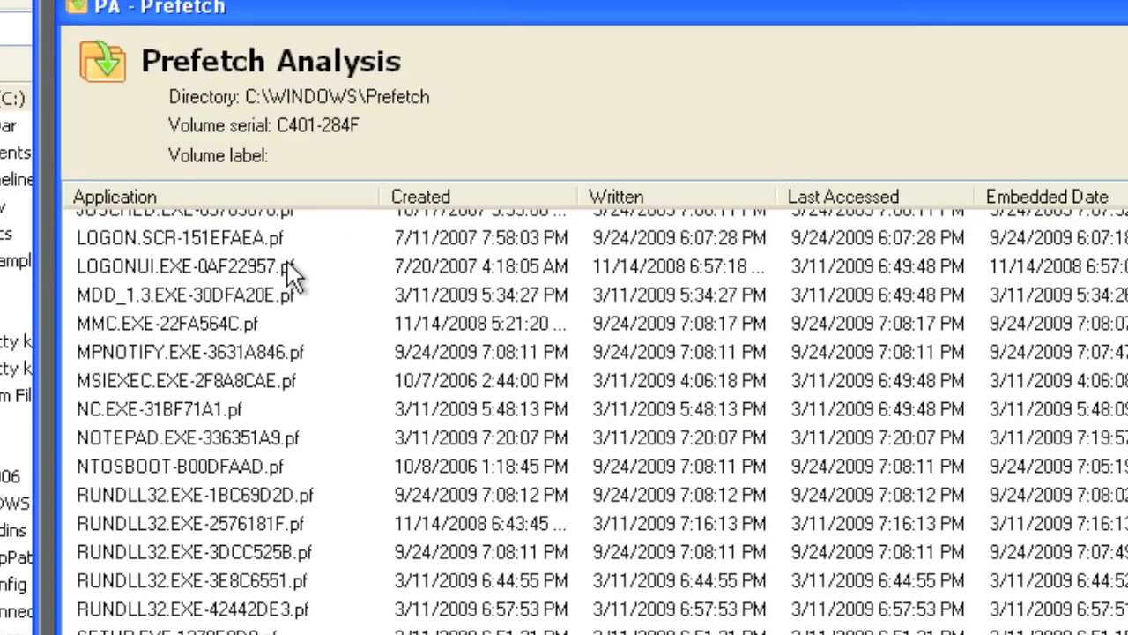
scroll("up", 3)
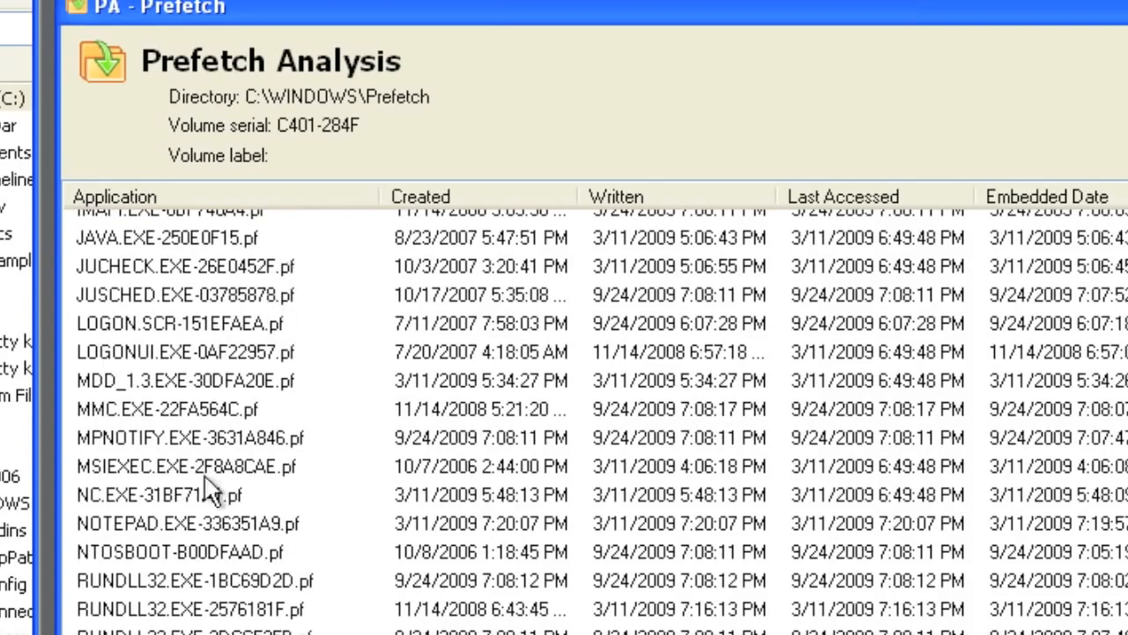
left_click(204, 492)
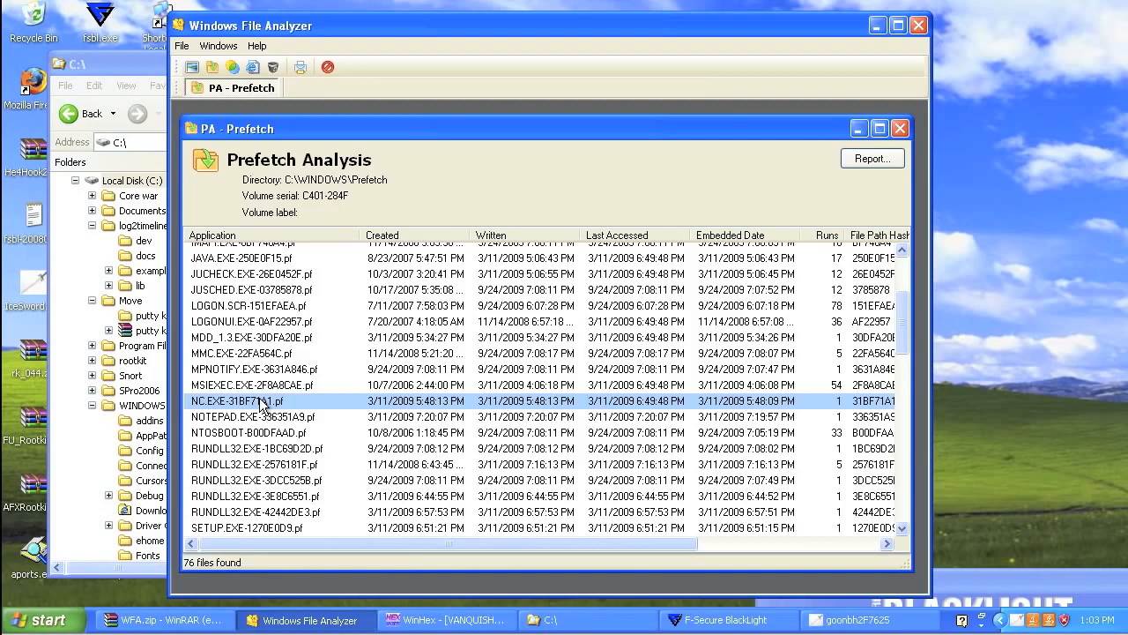
mouse_move(323, 390)
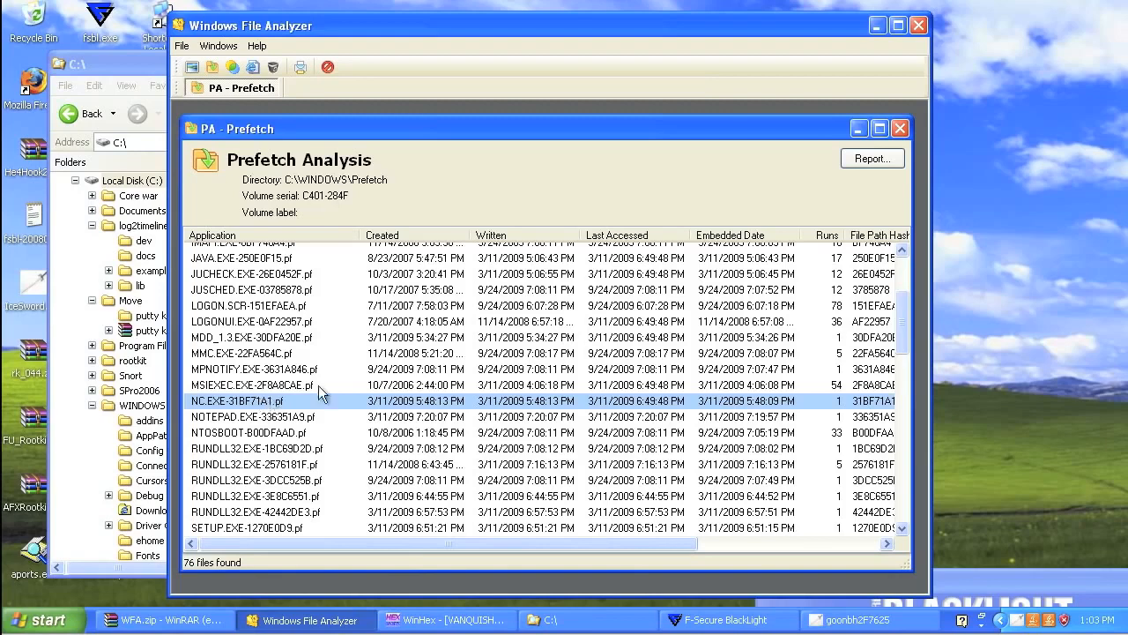
left_click(555, 620)
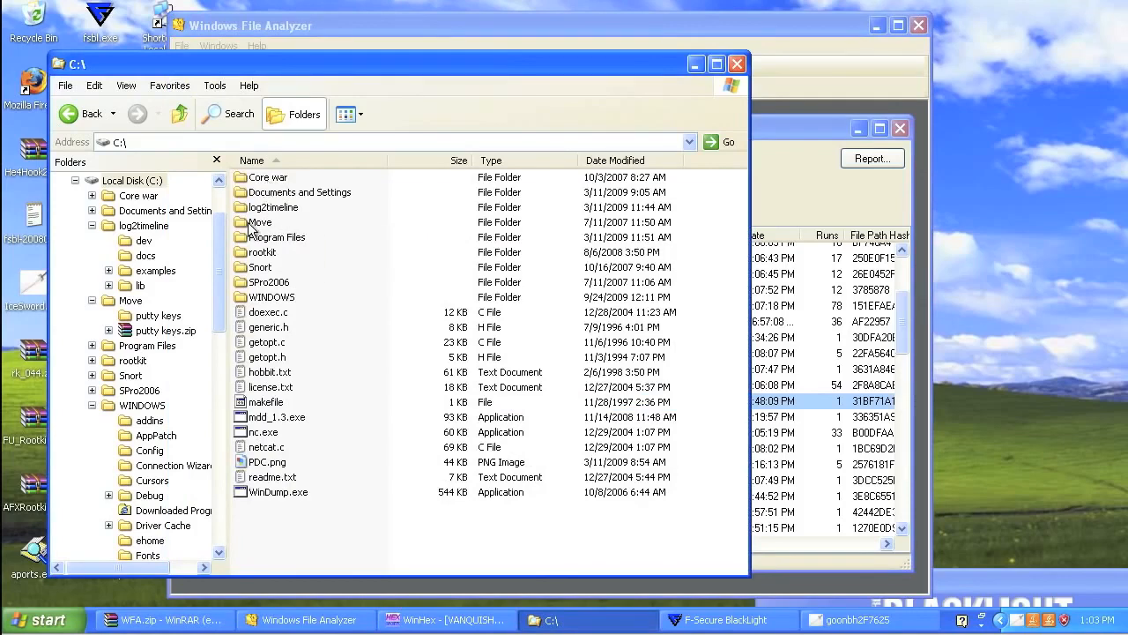
- Open C:\WINDOWS\Prefetch and show its files in Details view
left_click(270, 297)
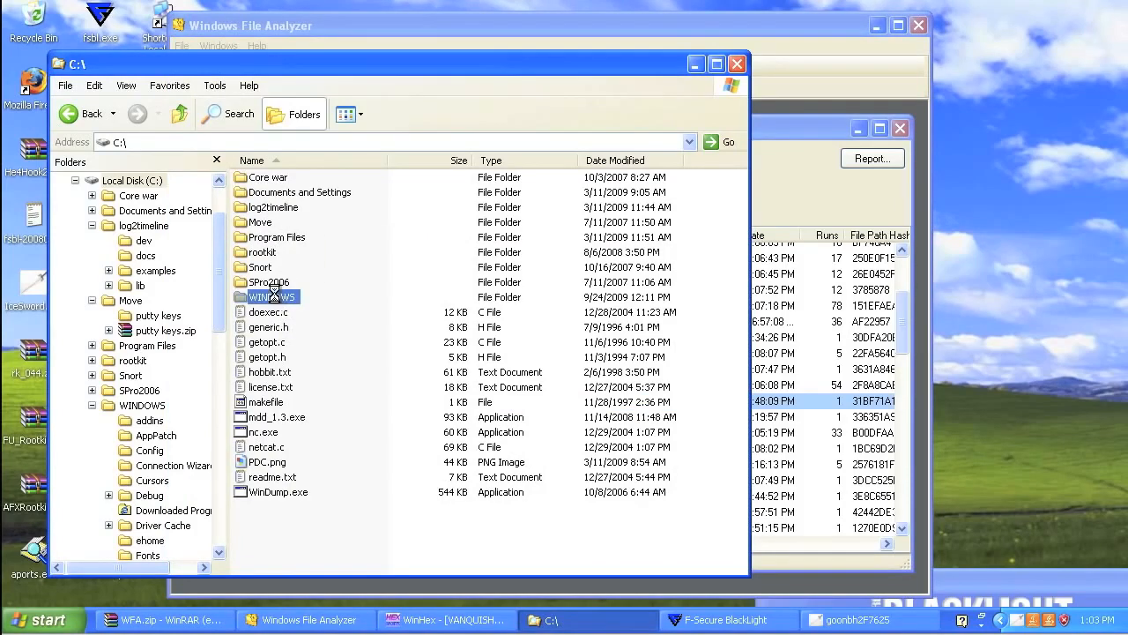
double_click(271, 296)
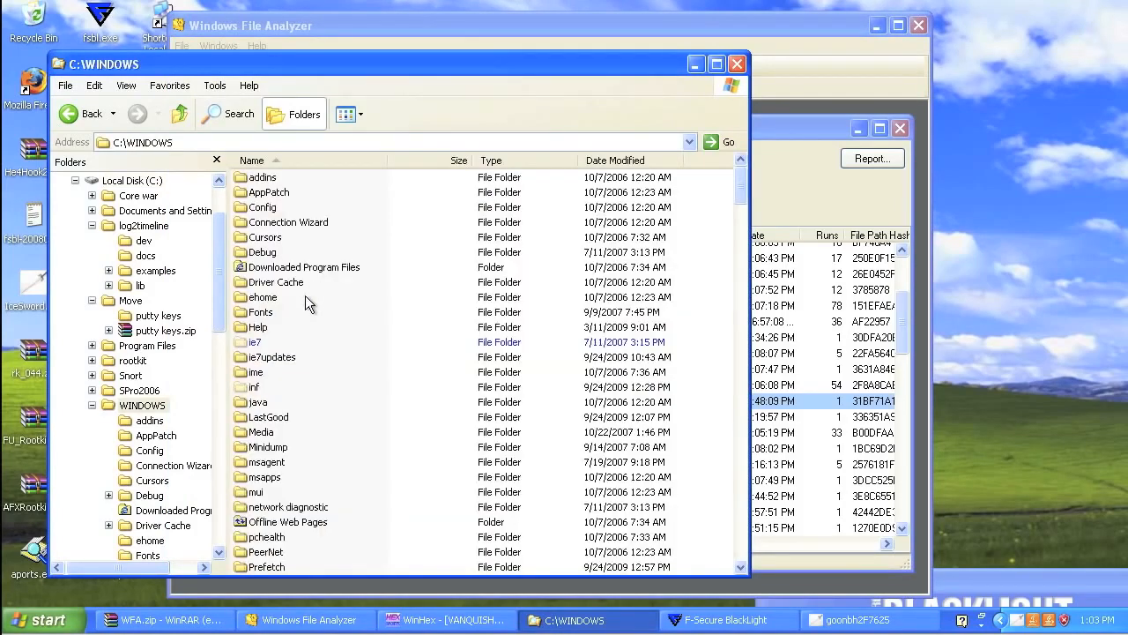
scroll("down", 3)
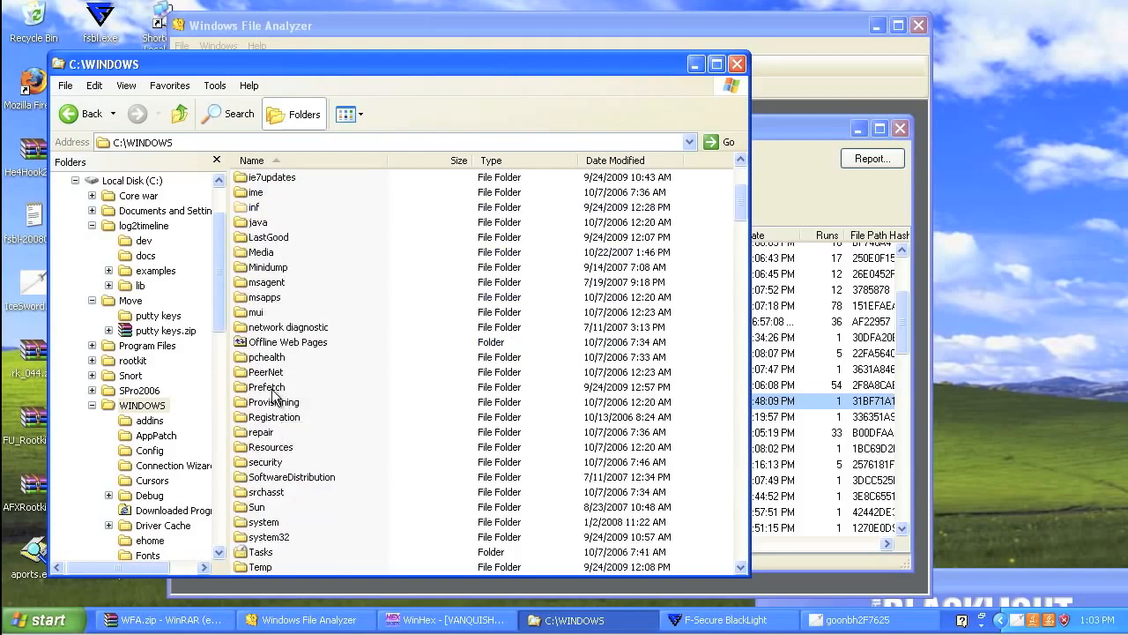
double_click(268, 387)
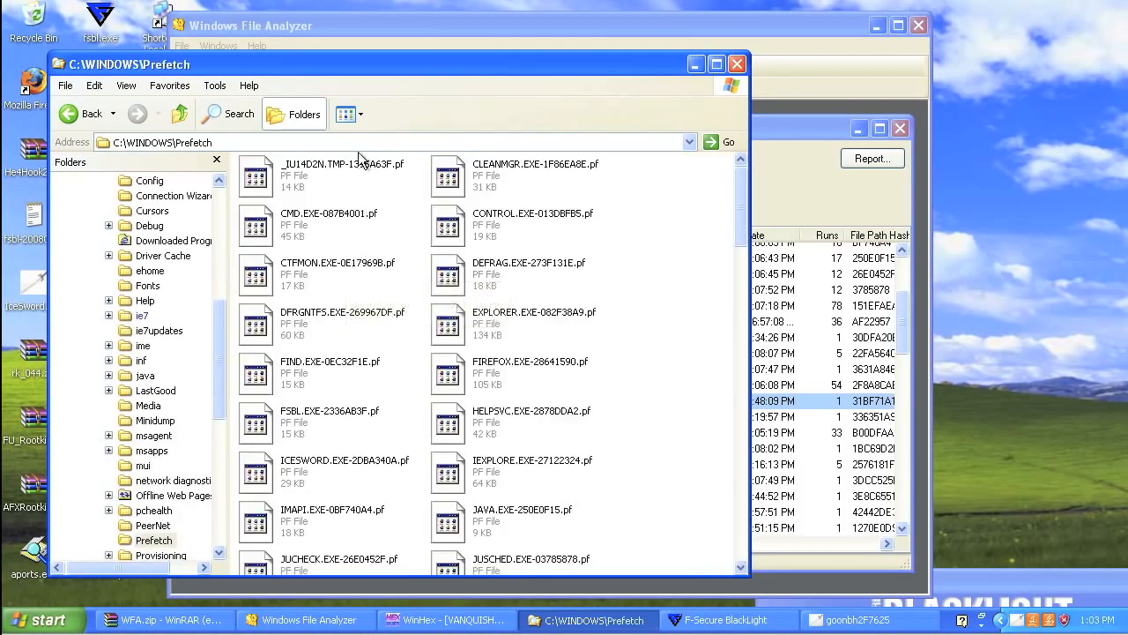
left_click(361, 114)
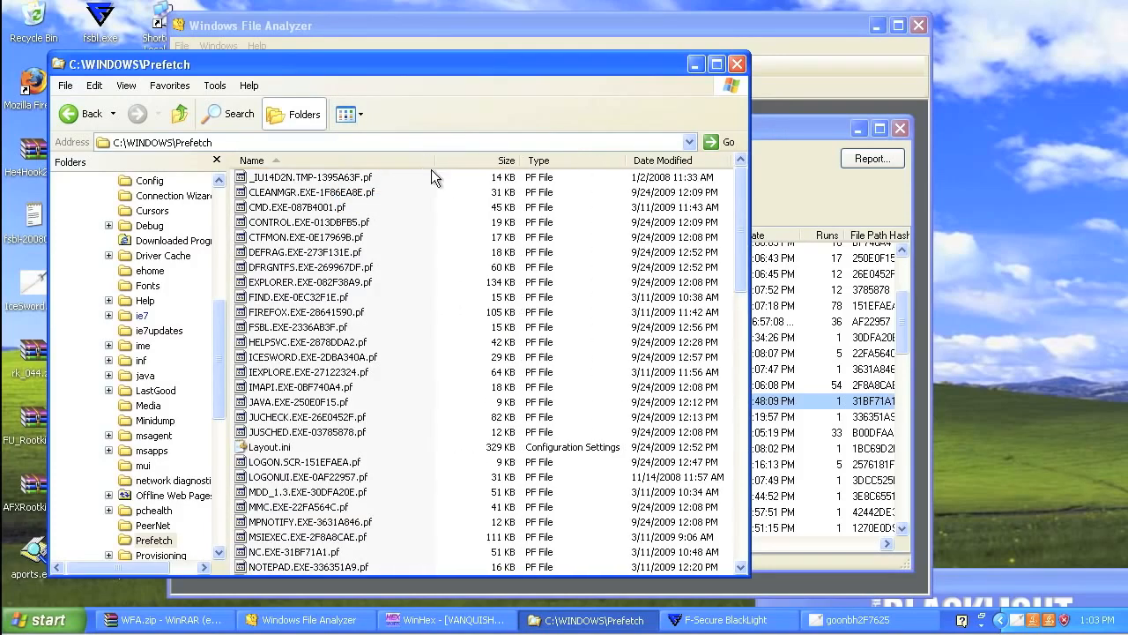
- Scroll the prefetch files and open Layout.ini in Notepad
scroll("down", 3)
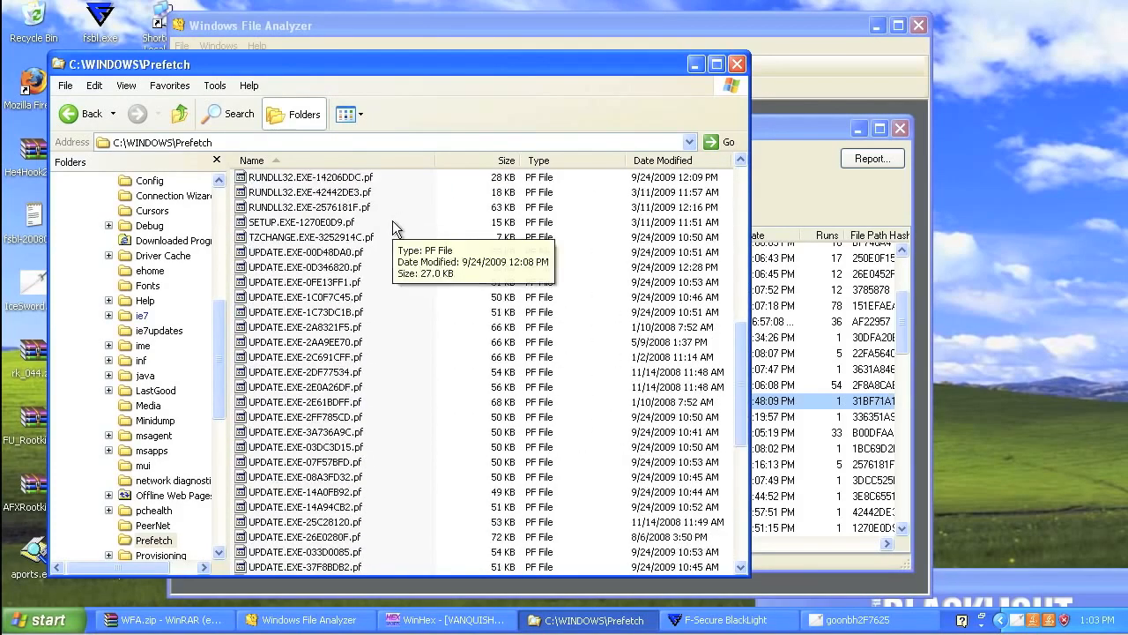
scroll("down", 3)
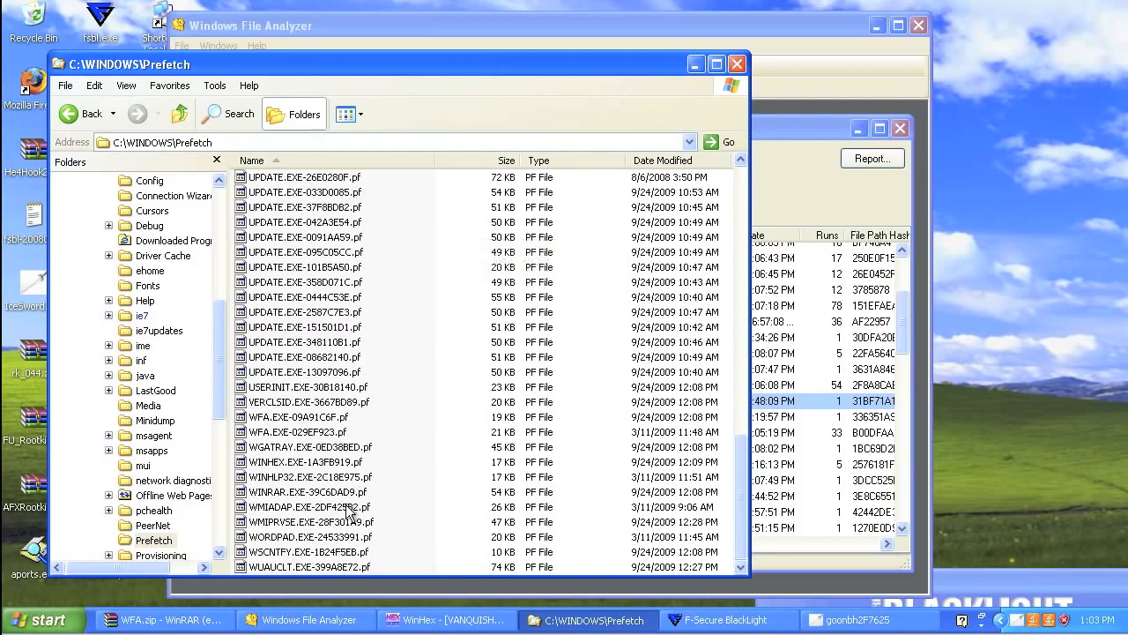
mouse_move(323, 536)
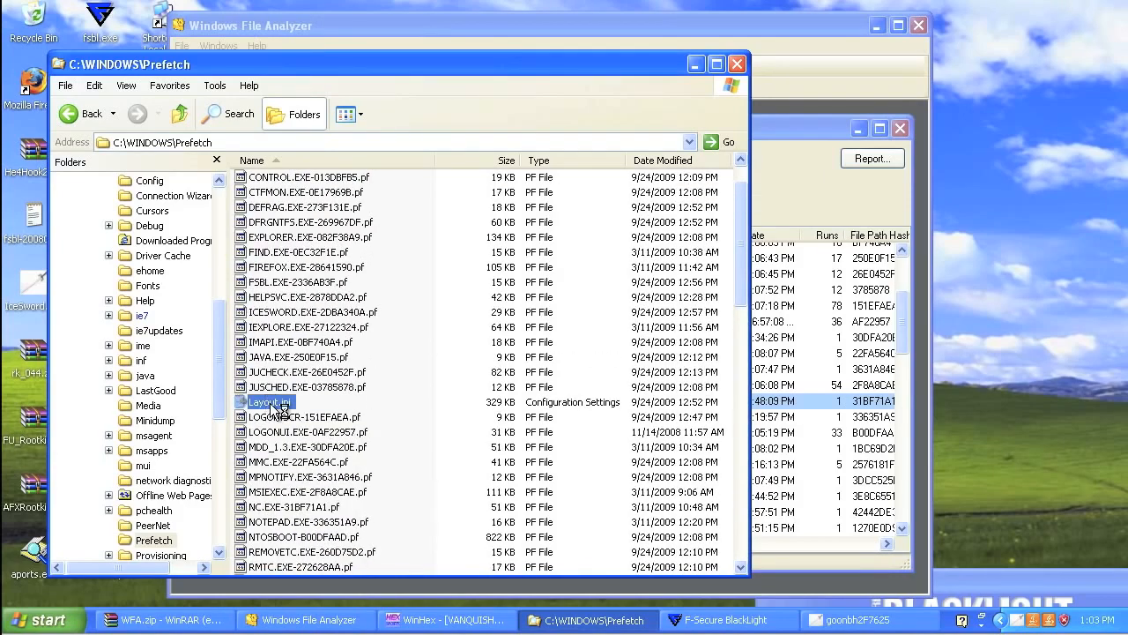
double_click(269, 401)
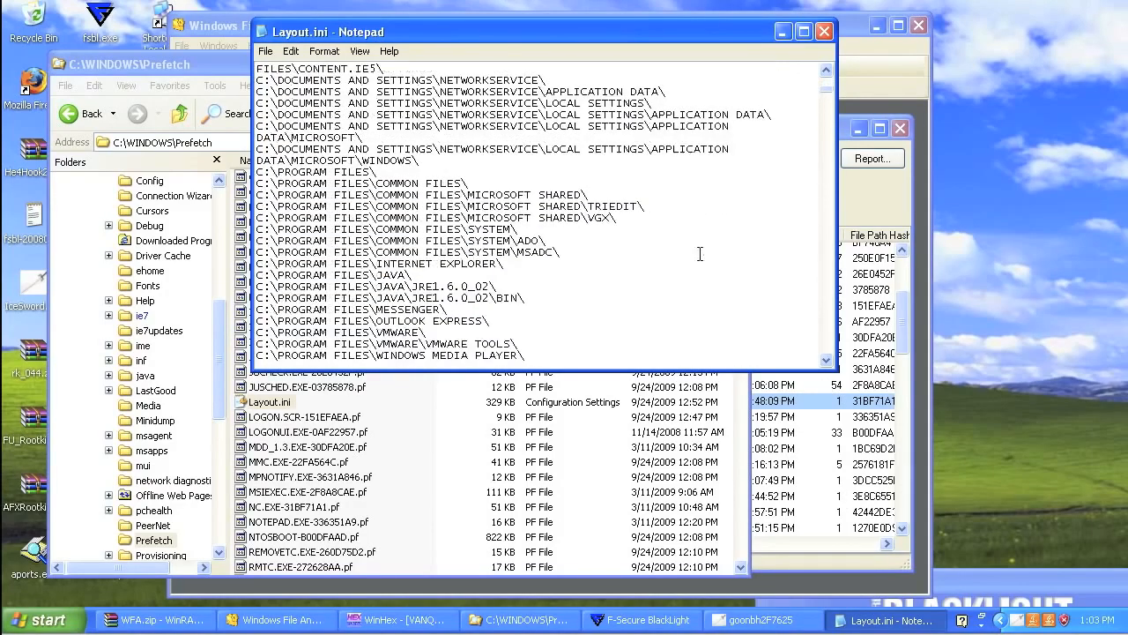
- Search Layout.ini for 'vanquish', reaching the VANQUISH.EXE and VANQUISH.DLL paths
scroll("down", 3)
type("v")
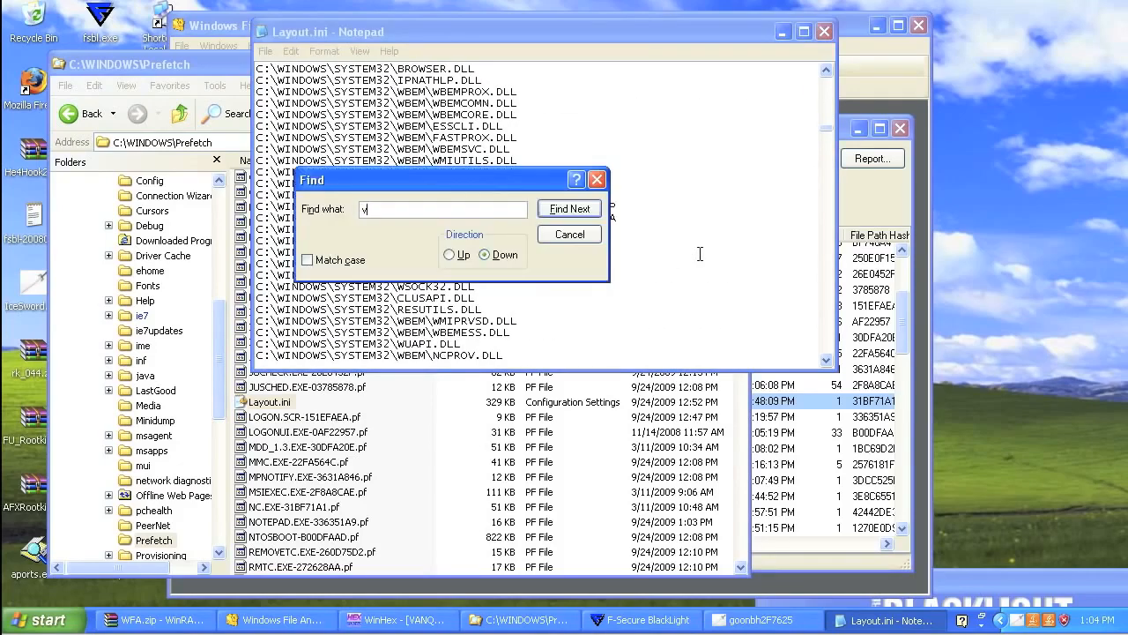
left_click(570, 209)
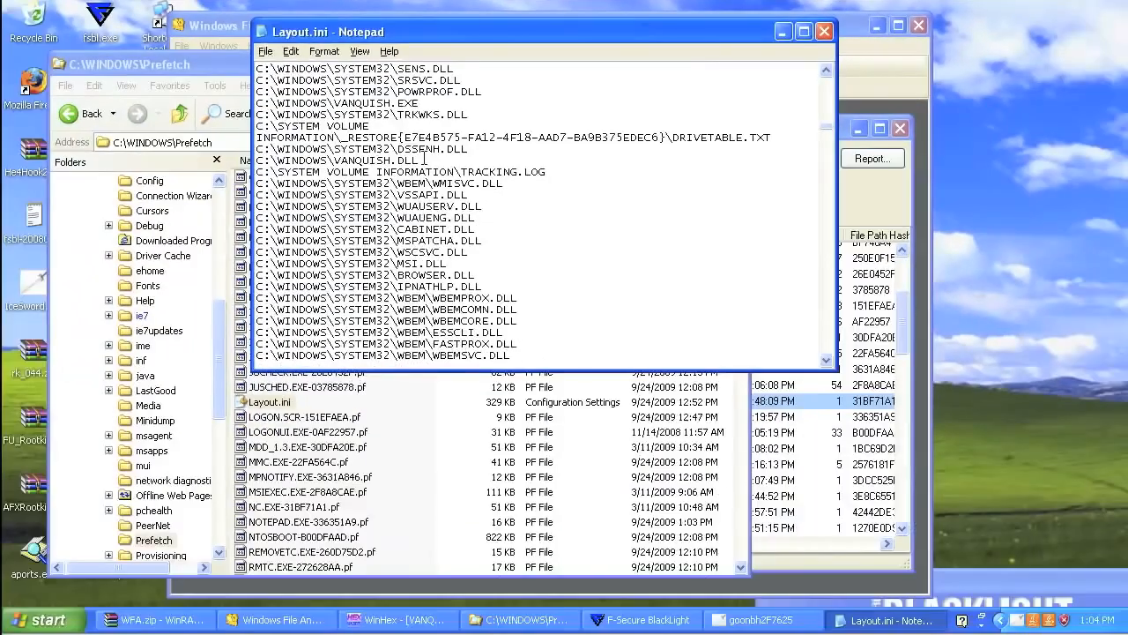
- Select the VANQUISH.EXE and VANQUISH.DLL lines, then switch to WinHex
left_click(304, 416)
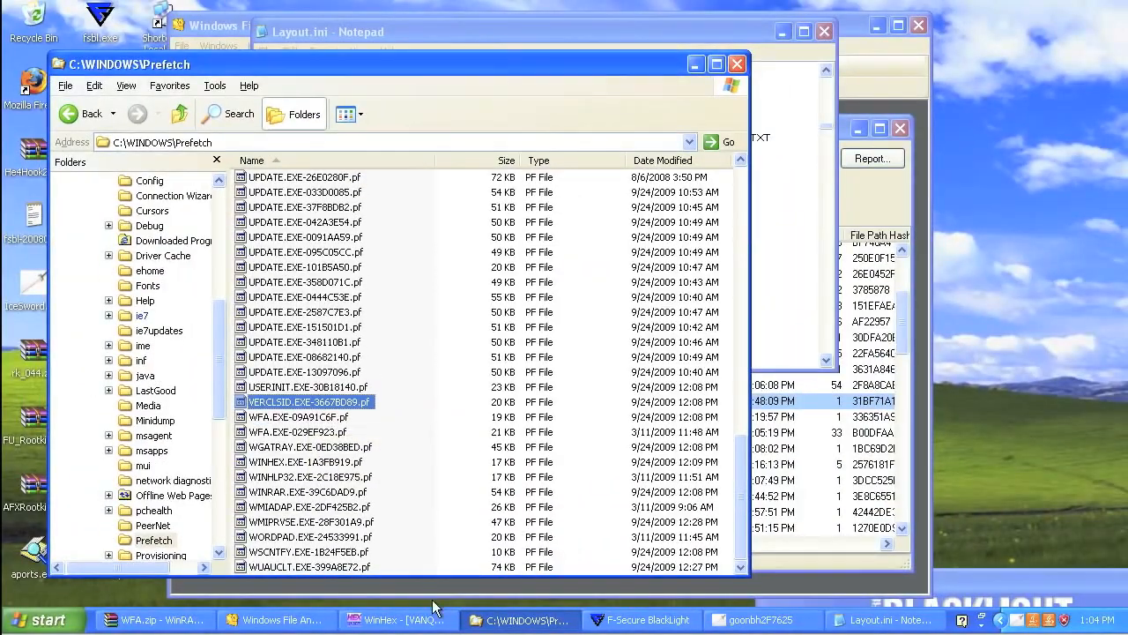
left_click(384, 621)
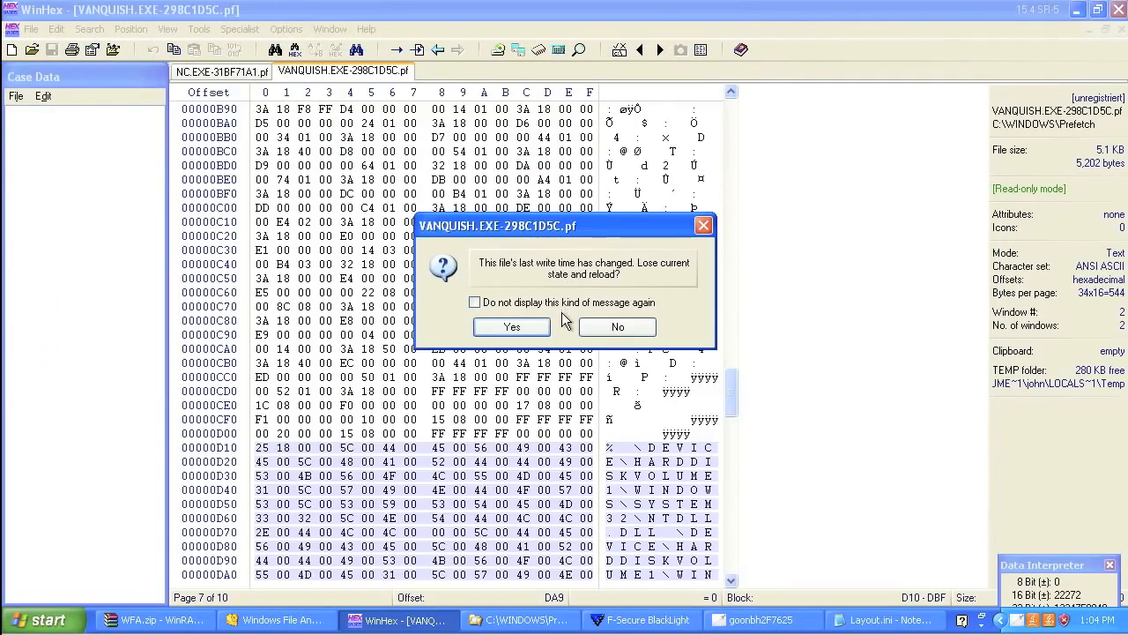
- Reload the changed VANQUISH.EXE prefetch file and scroll to the VANQUISH.DLL and NC.EXE paths
left_click(512, 327)
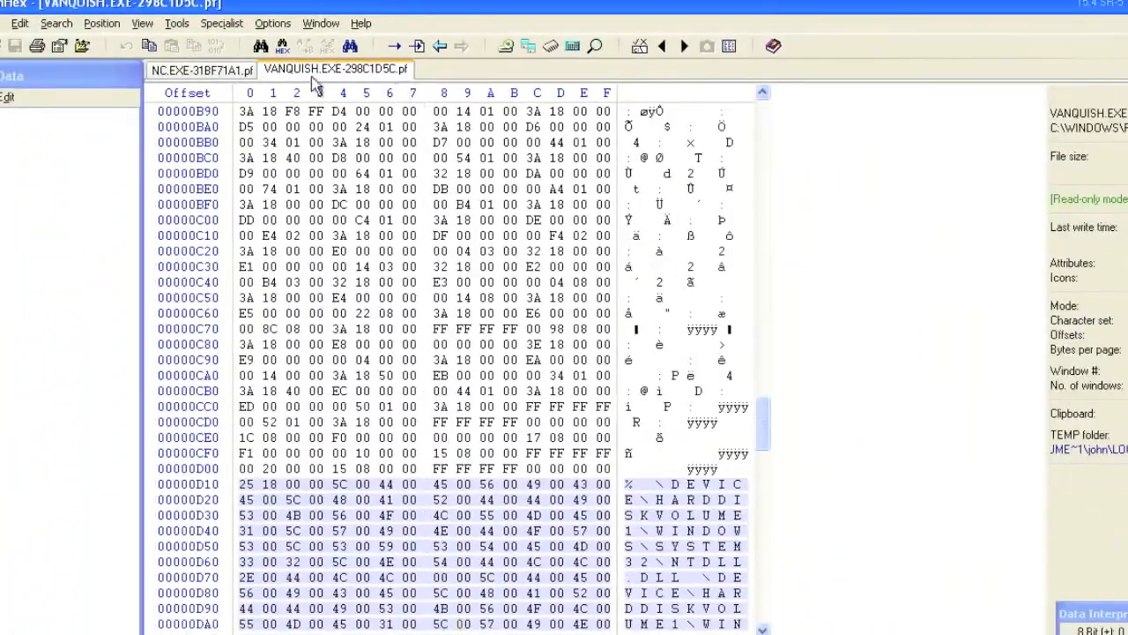
left_click(203, 69)
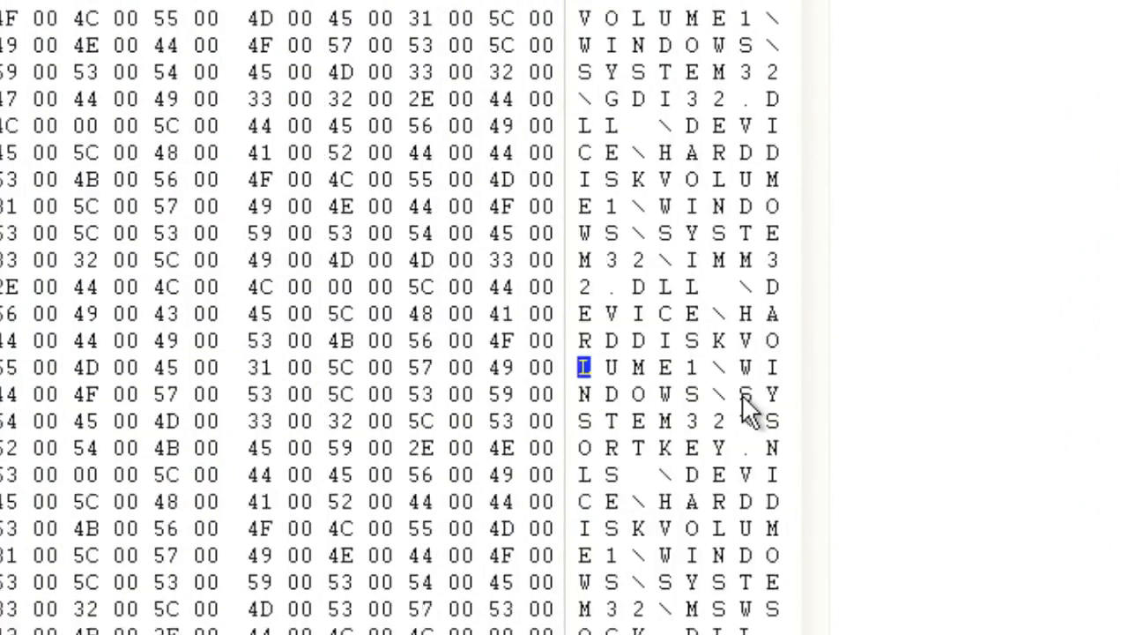
scroll("down", 3)
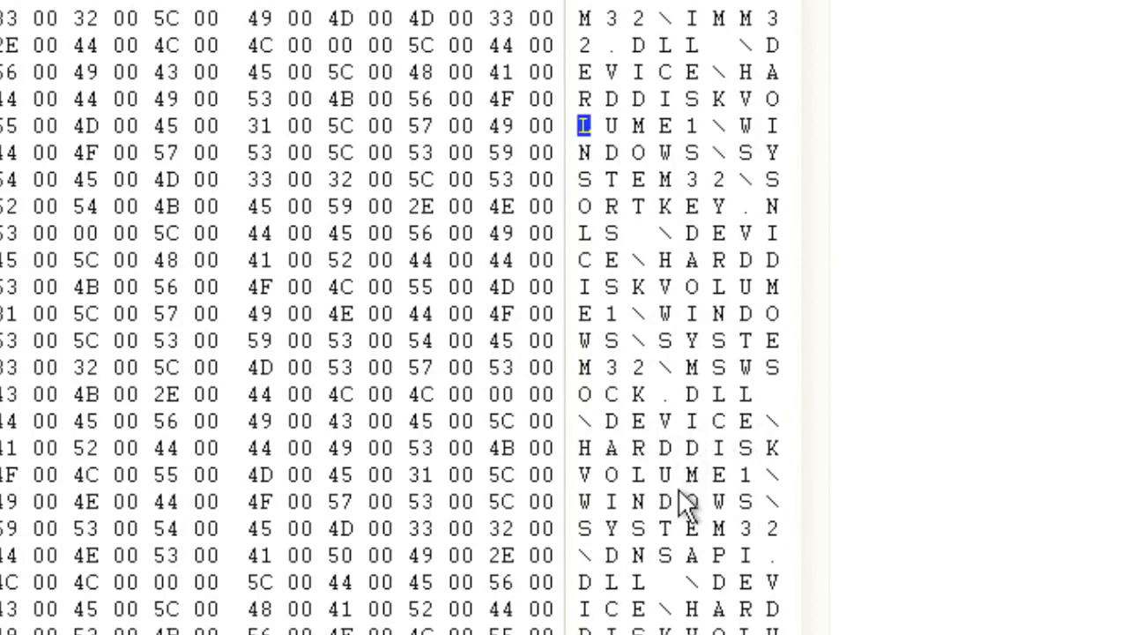
scroll("down", 3)
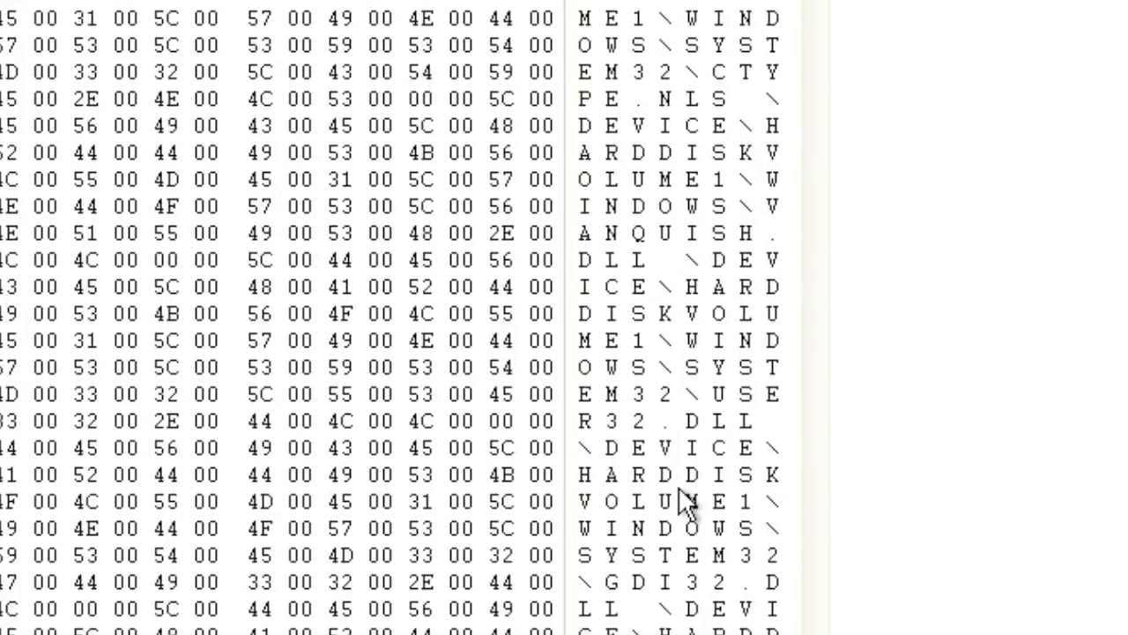
scroll("down", 3)
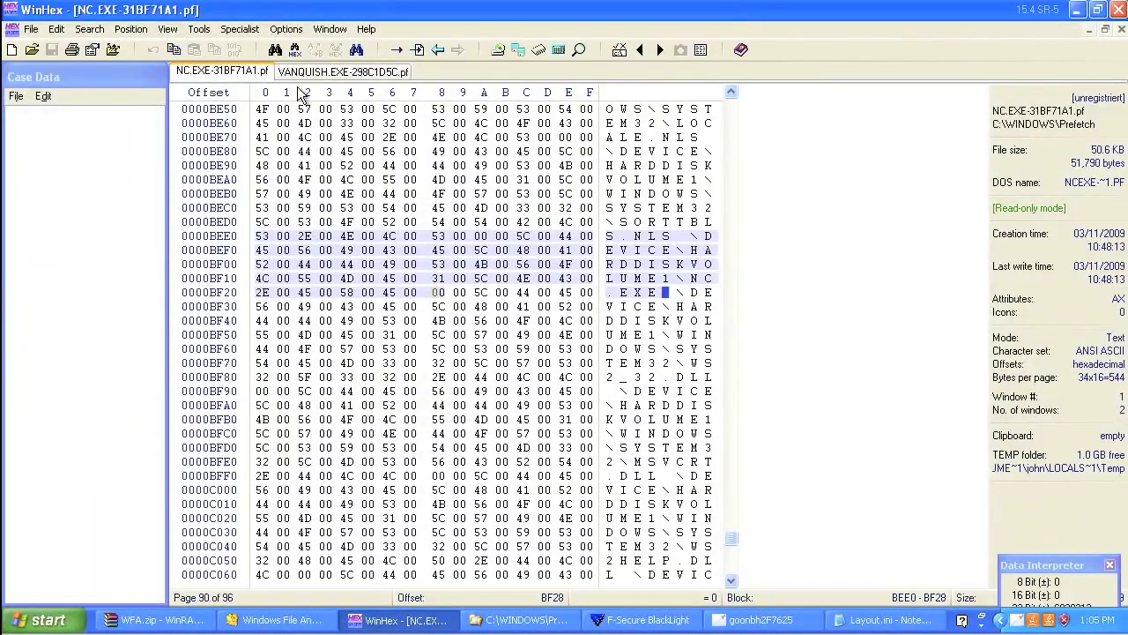
- Return to VANQUISH.EXE-298C1D5C.pf and scroll to its \WINDOWS\VANQUISH.EXE path
left_click(344, 72)
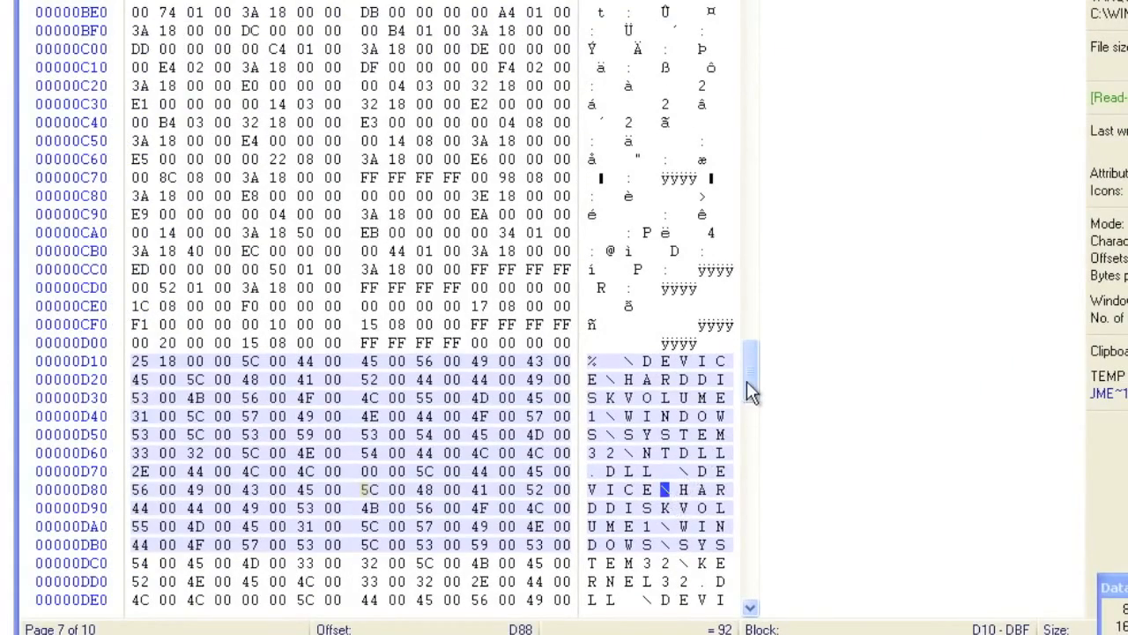
scroll("down", 3)
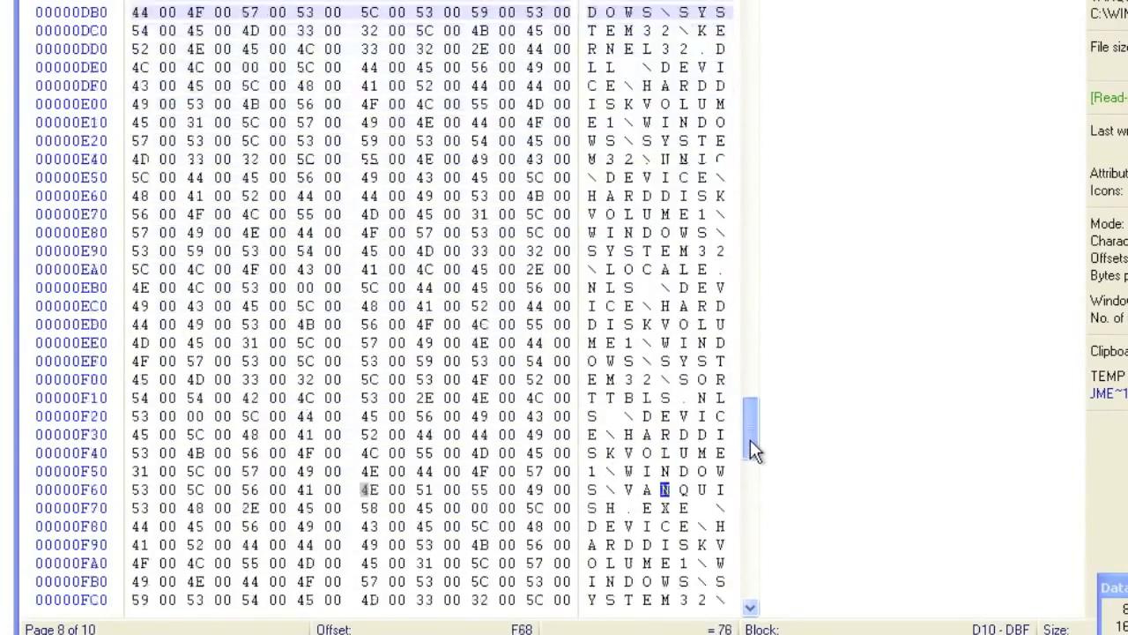
scroll("down", 3)
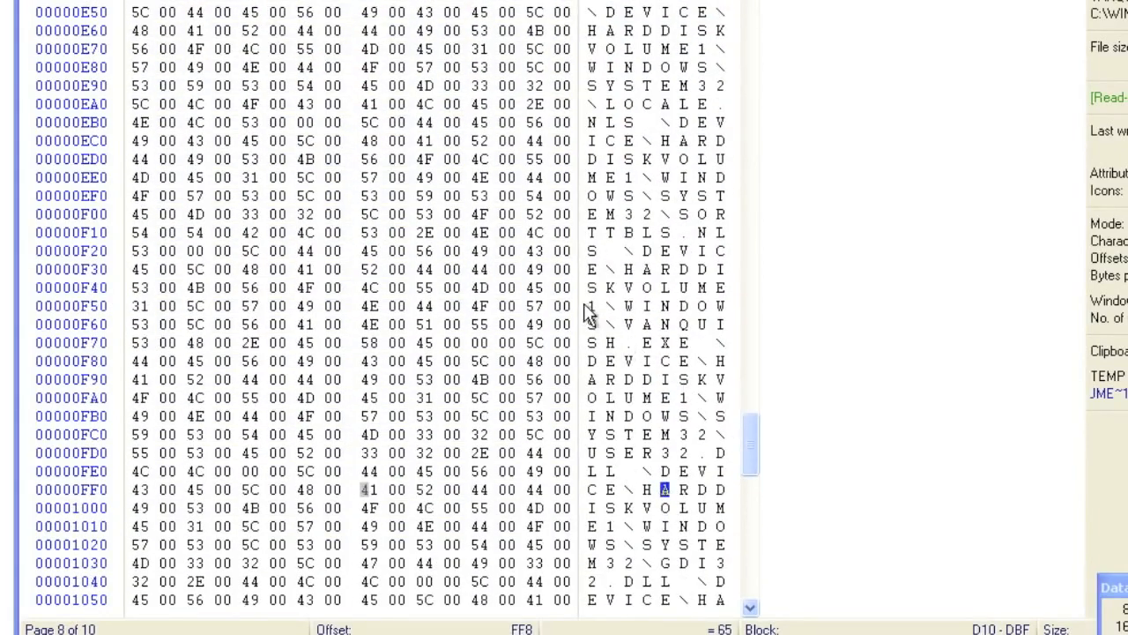
mouse_move(591, 258)
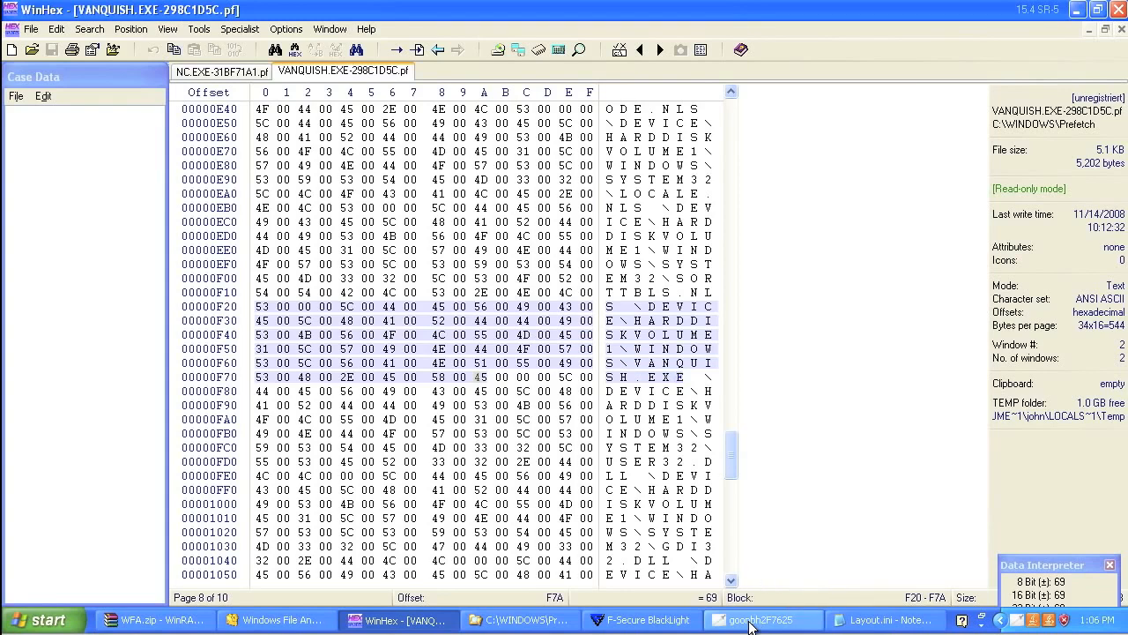
- Check IceSword's processes, the svchost port 135 listener, and the 122 loaded kernel modules
left_click(750, 620)
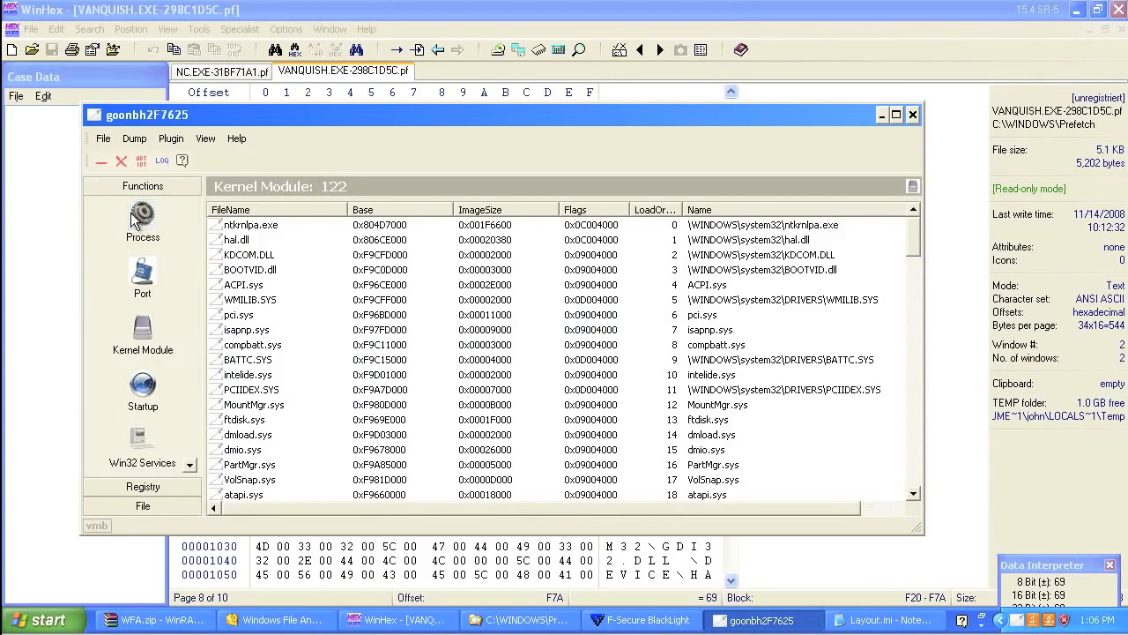
left_click(142, 220)
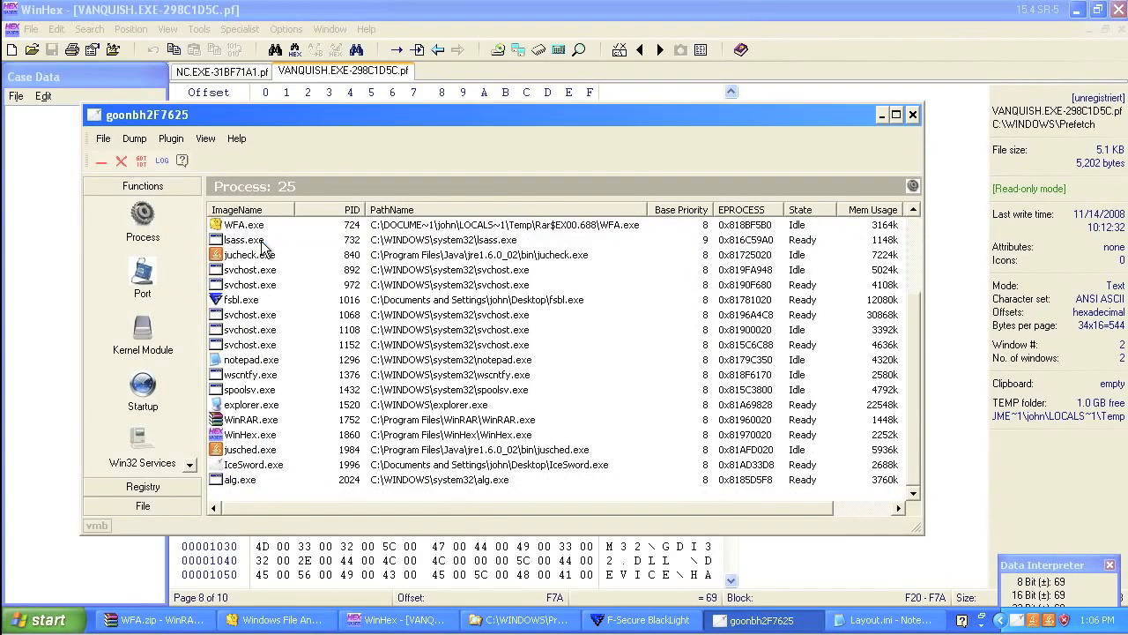
mouse_move(167, 265)
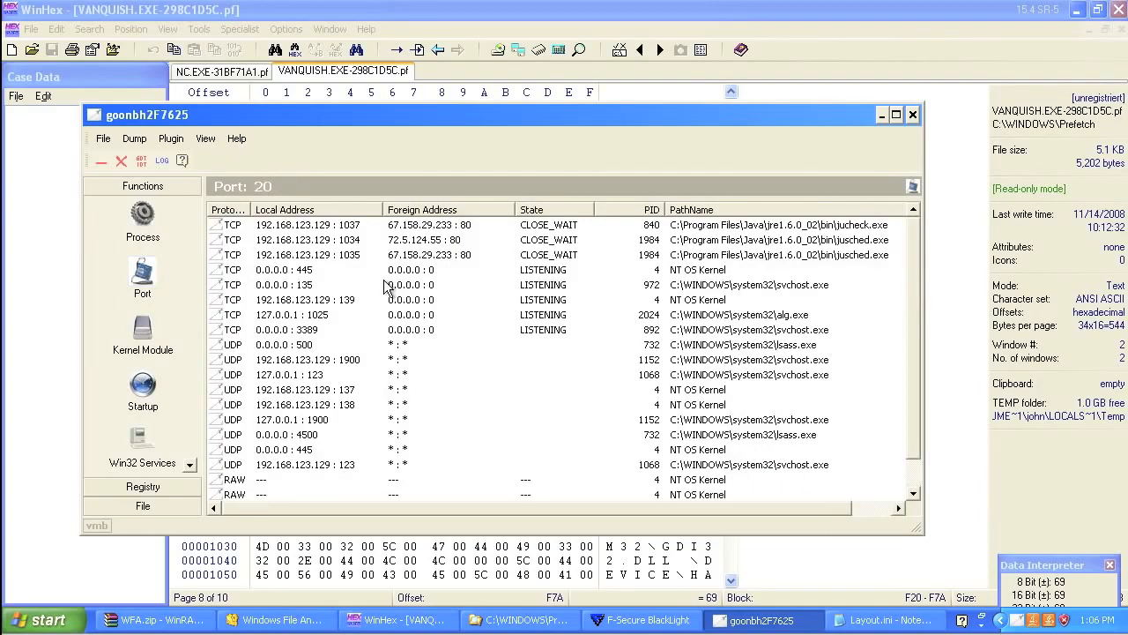
left_click(309, 284)
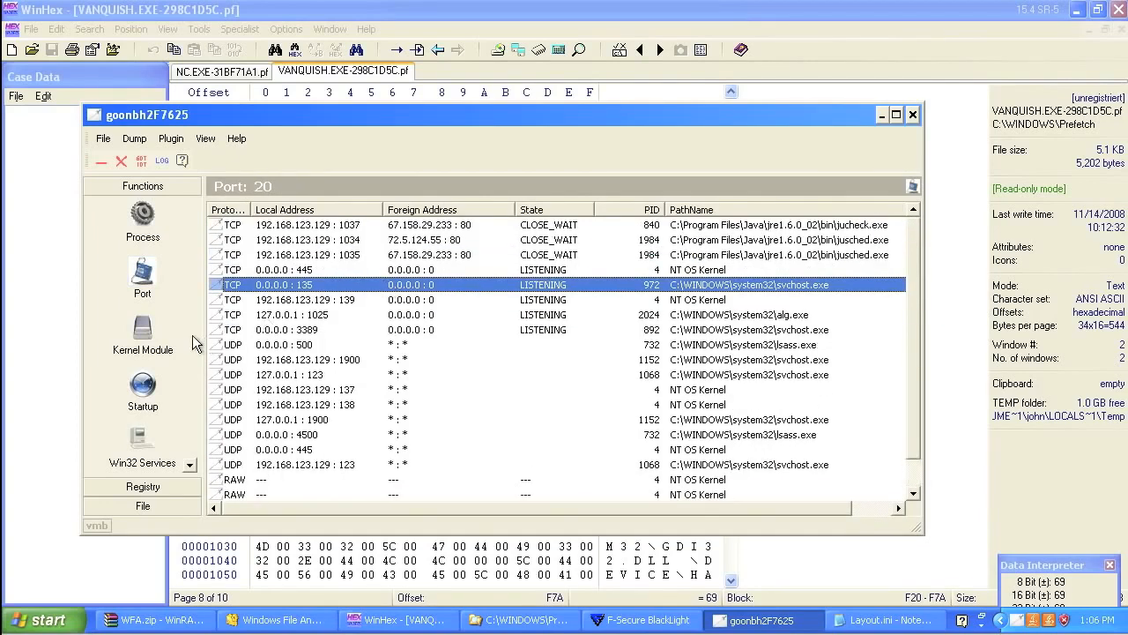
left_click(141, 221)
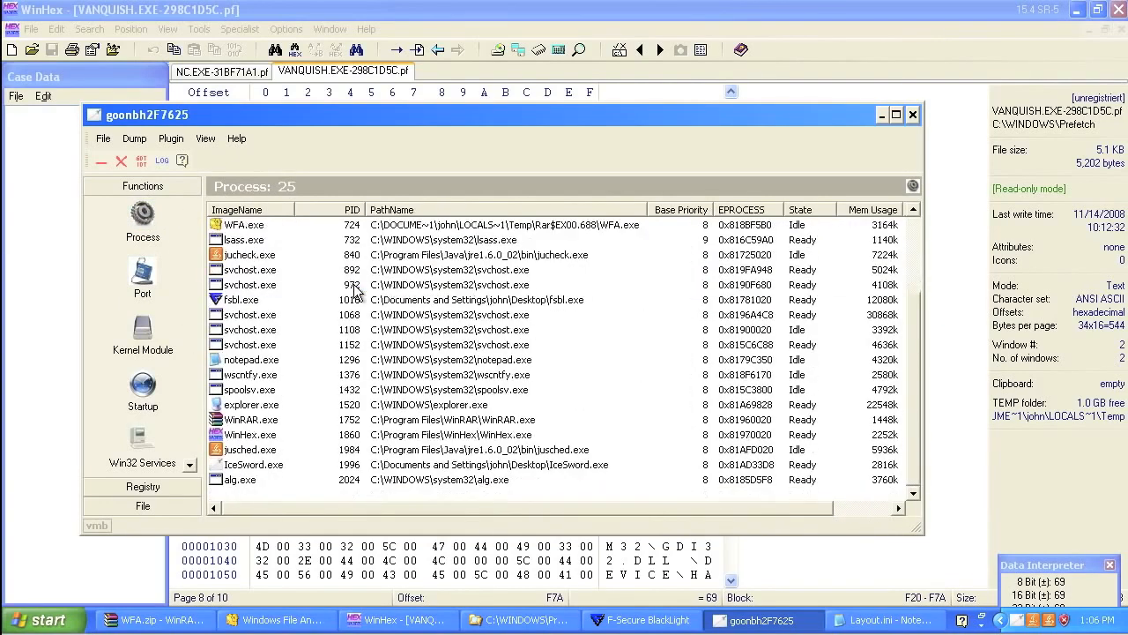
left_click(141, 335)
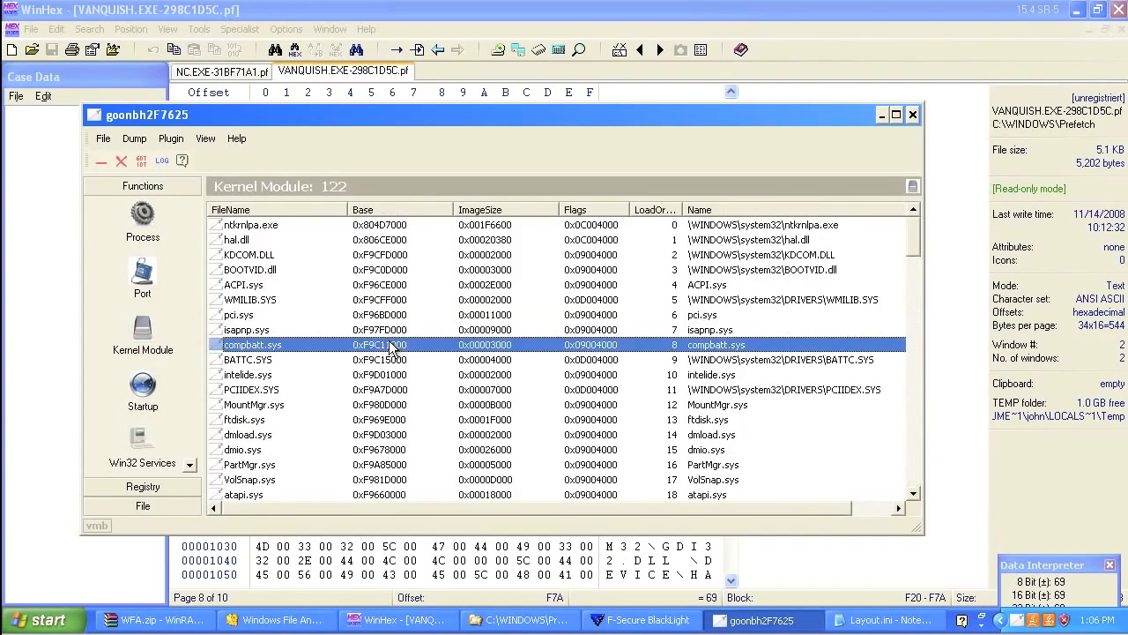
scroll("down", 3)
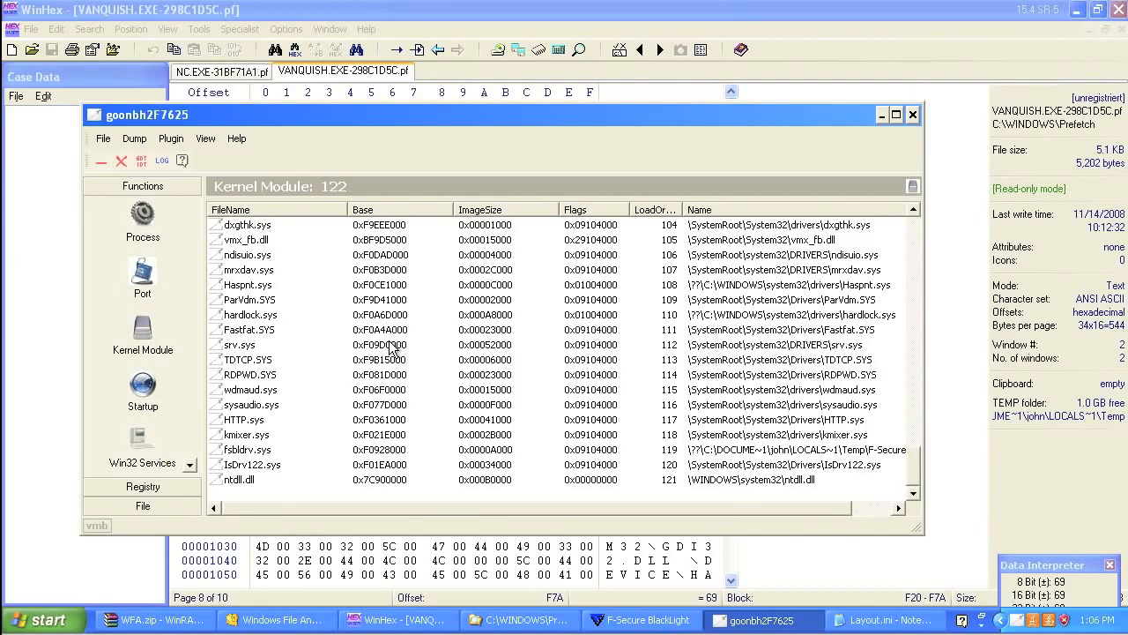
mouse_move(913, 115)
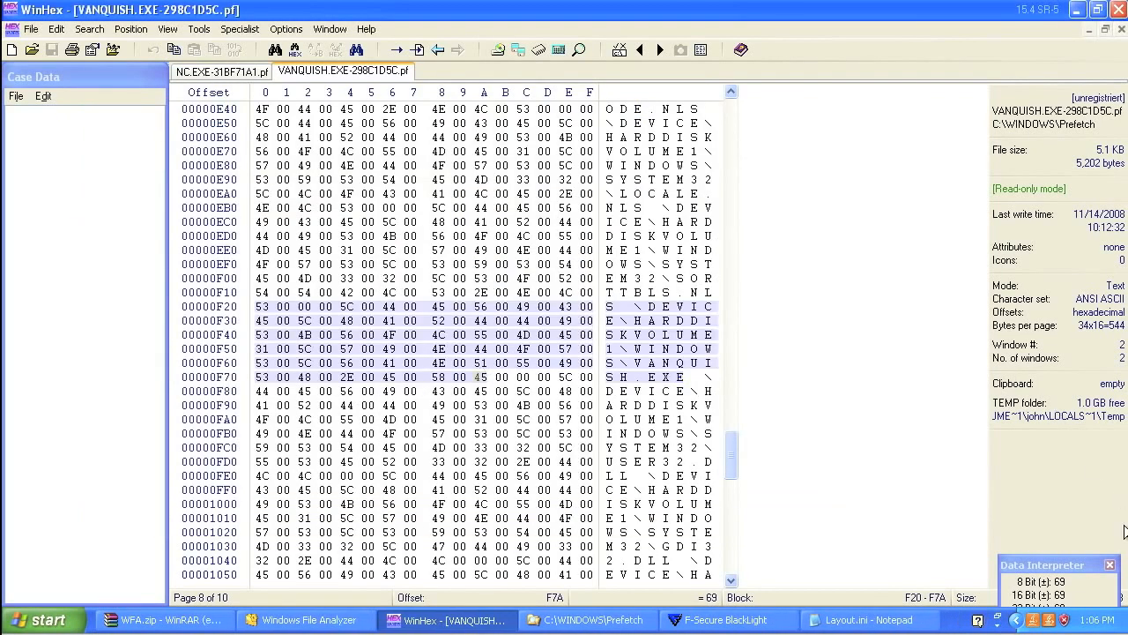
- Show BlackLight's hidden Vanquish items and inspect the vanquish.exe and vanquish.log entries
left_click(714, 620)
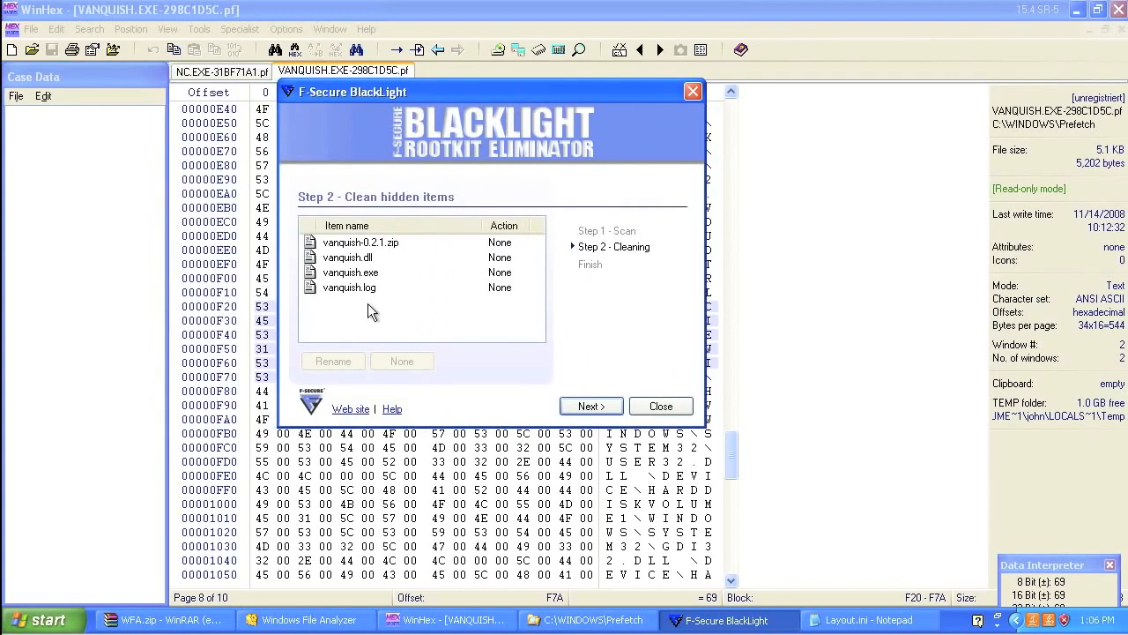
mouse_move(379, 266)
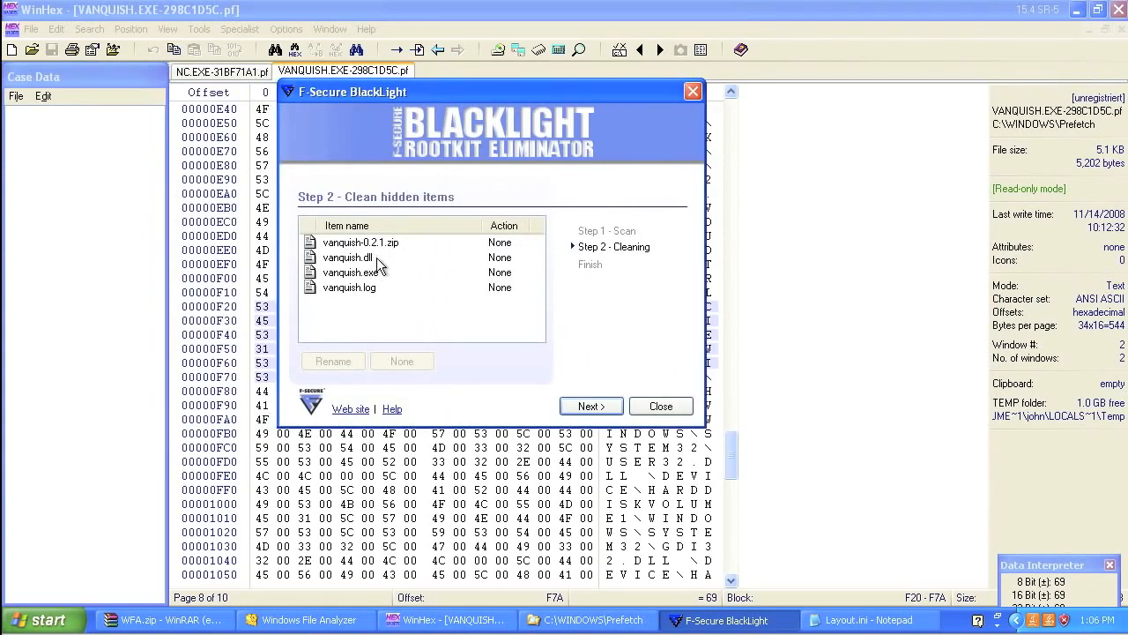
left_click(350, 272)
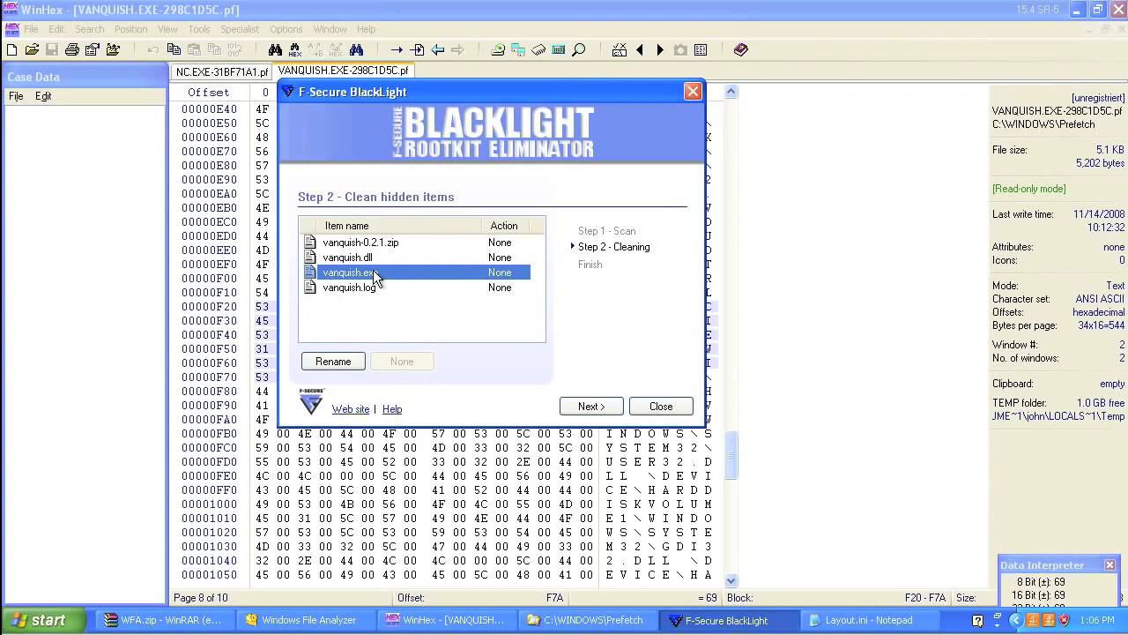
mouse_move(371, 258)
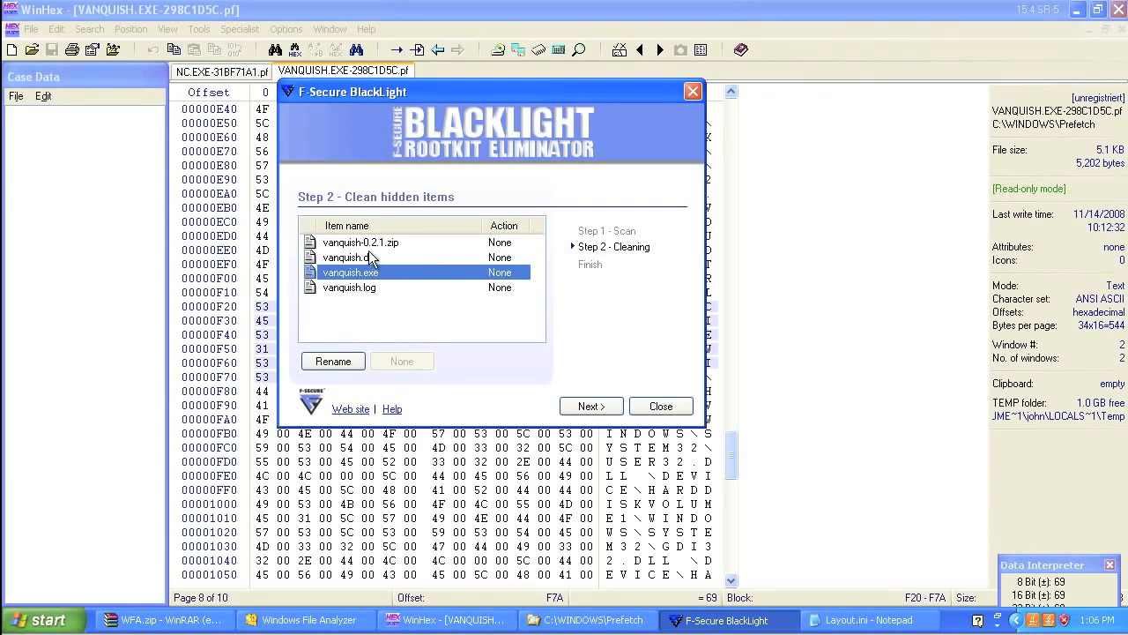
left_click(350, 287)
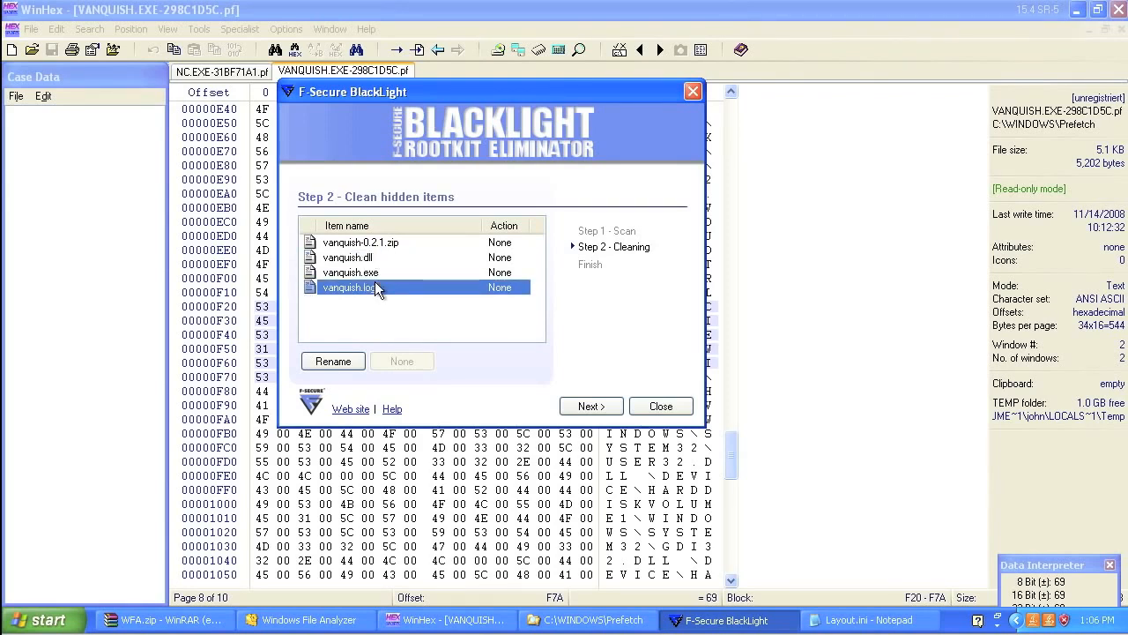
left_click(351, 272)
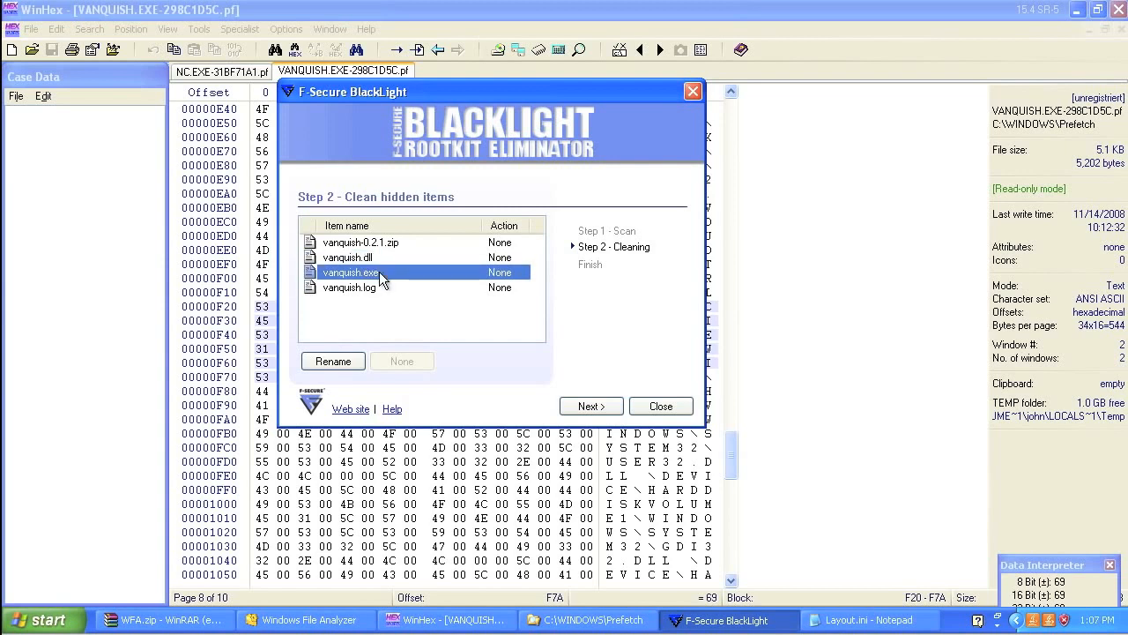
left_click(371, 287)
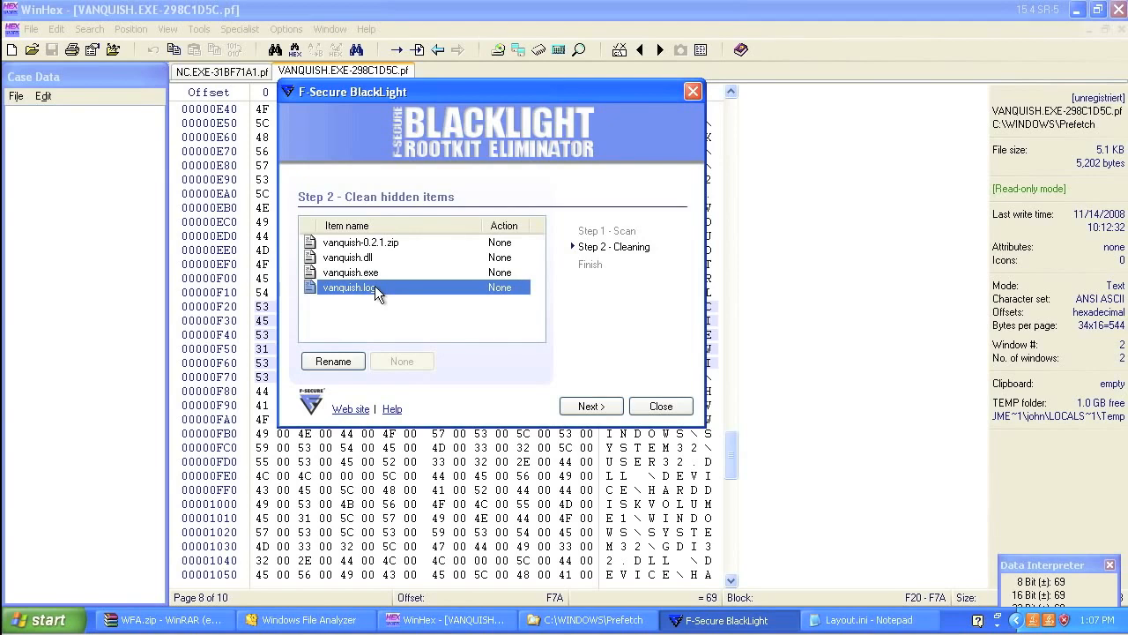
mouse_move(325, 620)
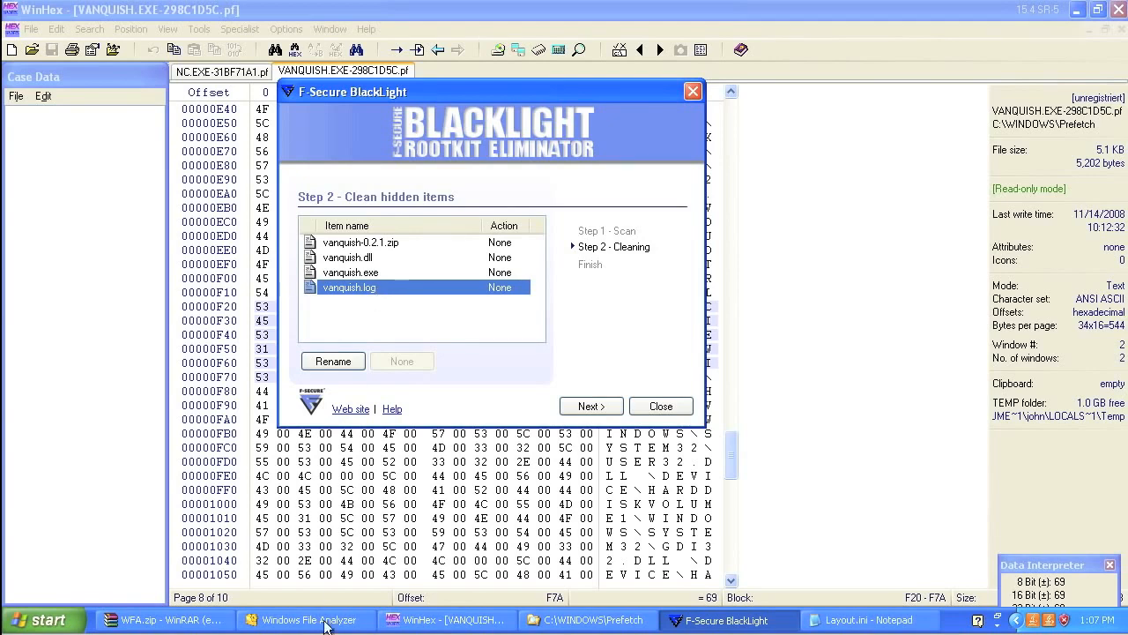
- Take Explorer up from Prefetch to C:\, then return to WinHex's VANQUISH.EXE prefetch file
left_click(306, 619)
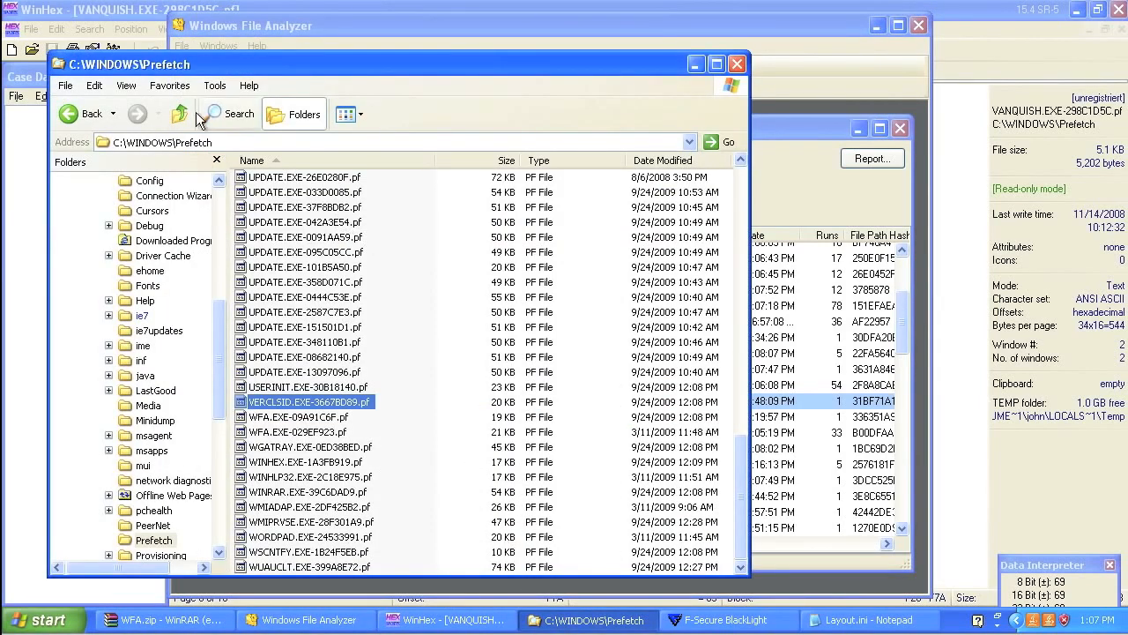
left_click(179, 113)
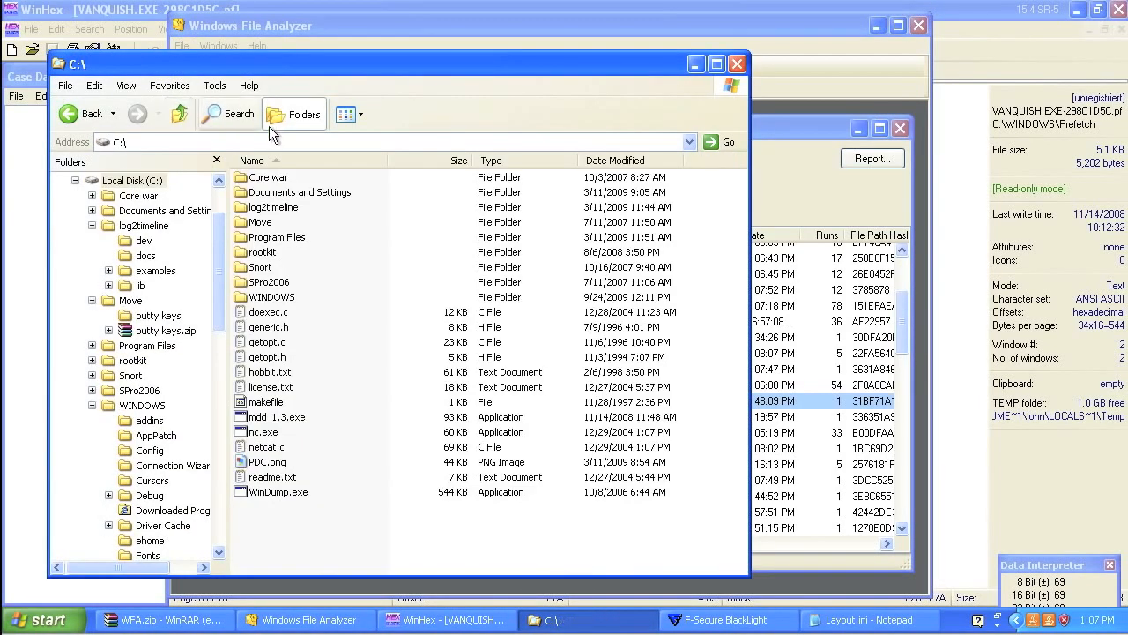
left_click(275, 208)
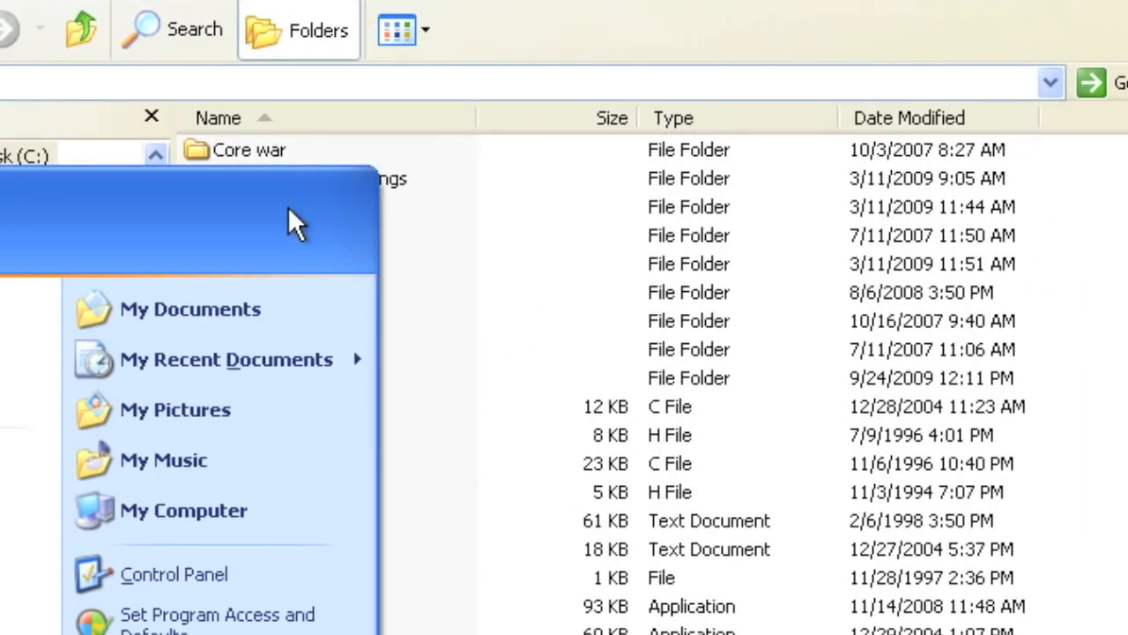
mouse_move(307, 219)
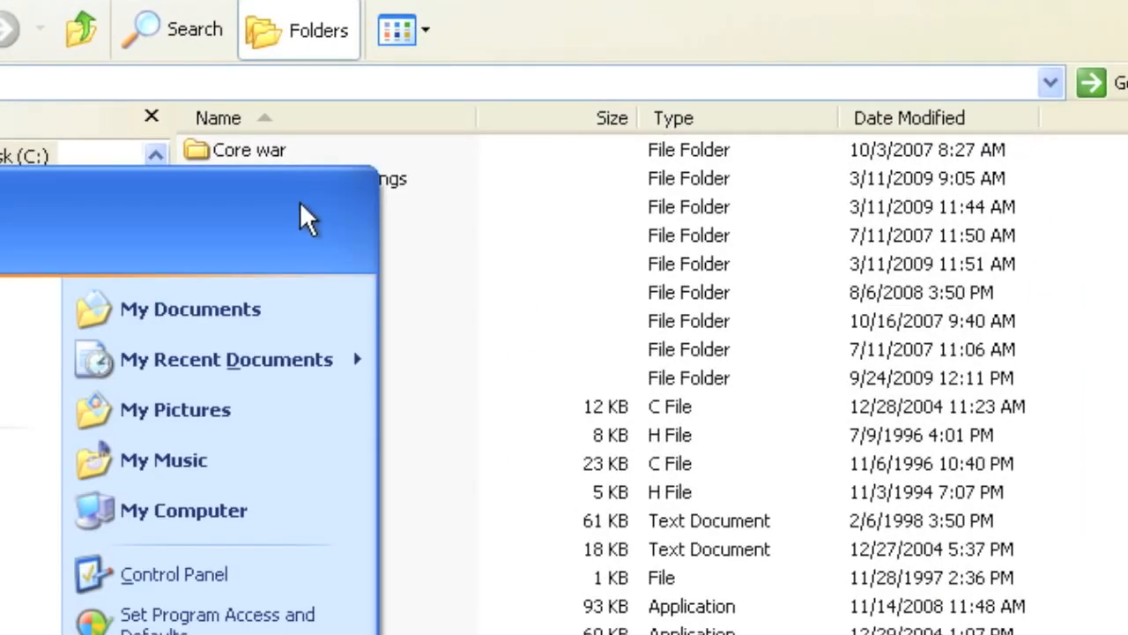
left_click(259, 207)
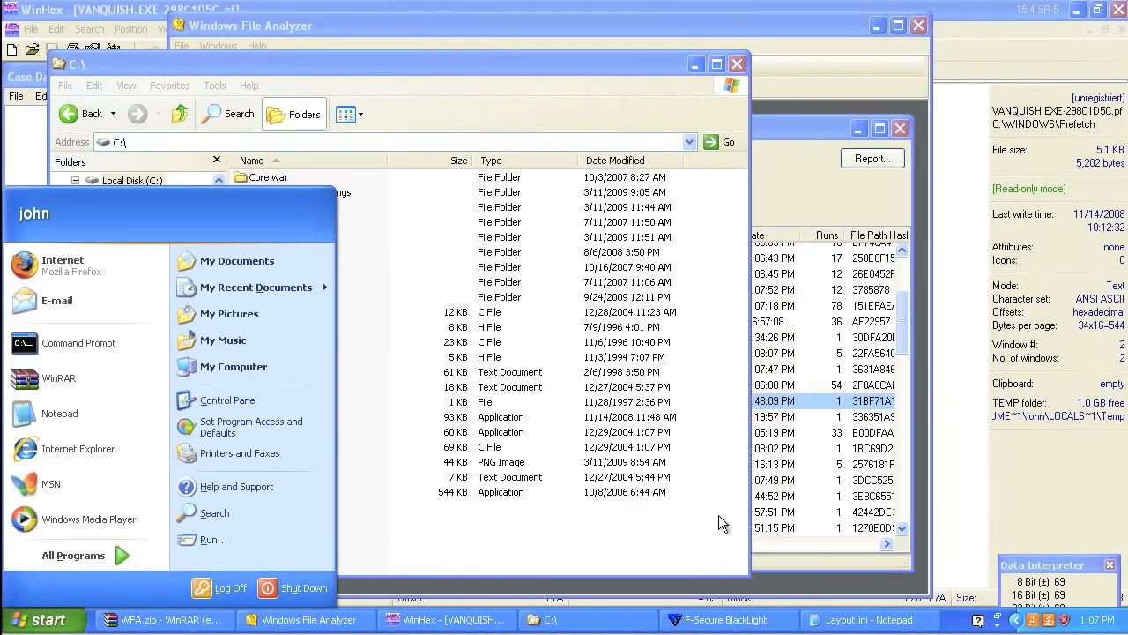
left_click(418, 620)
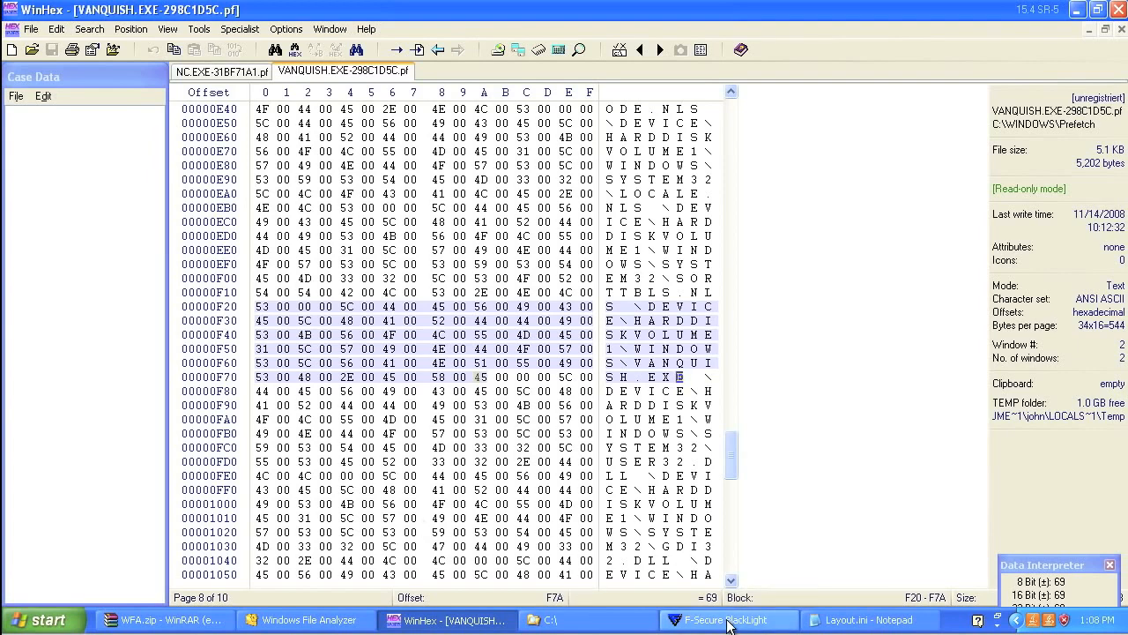
left_click(729, 620)
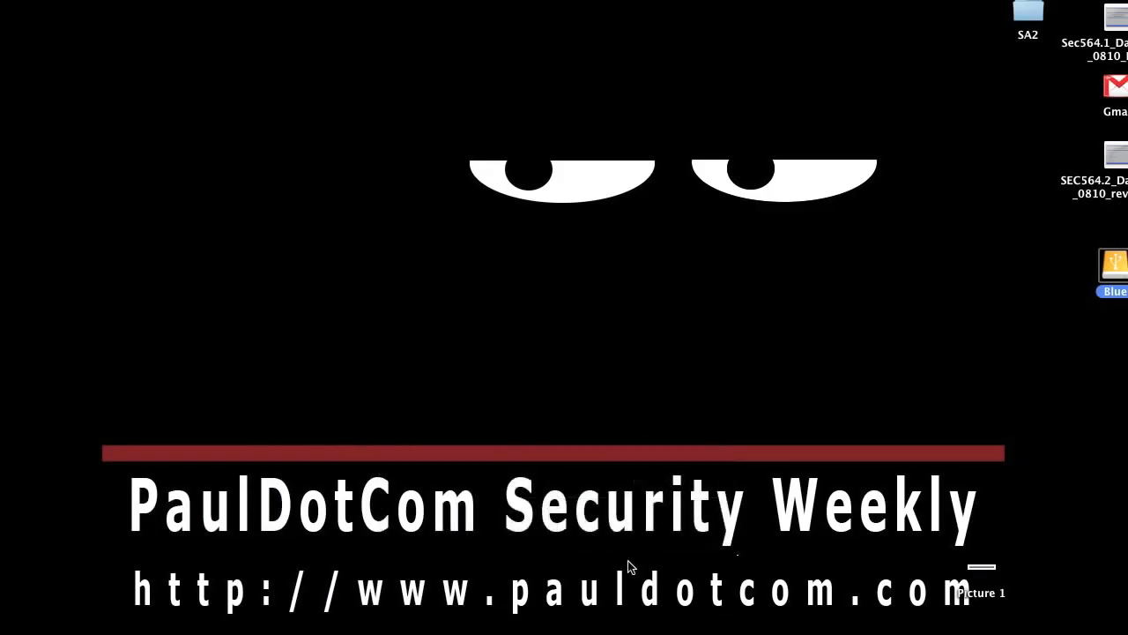
mouse_move(807, 608)
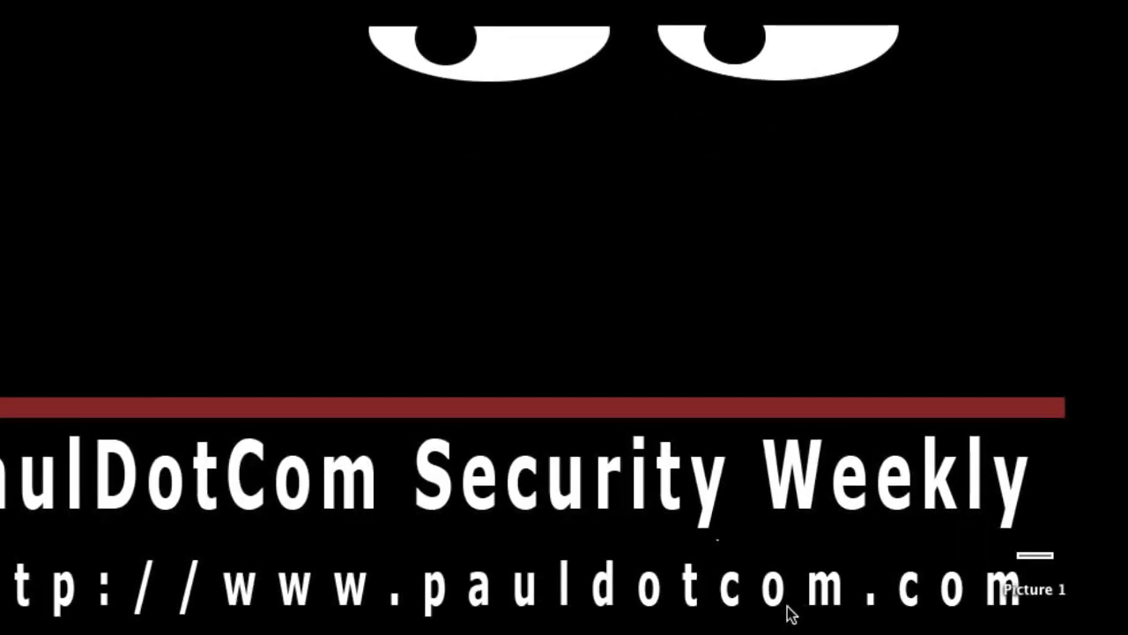
mouse_move(650, 577)
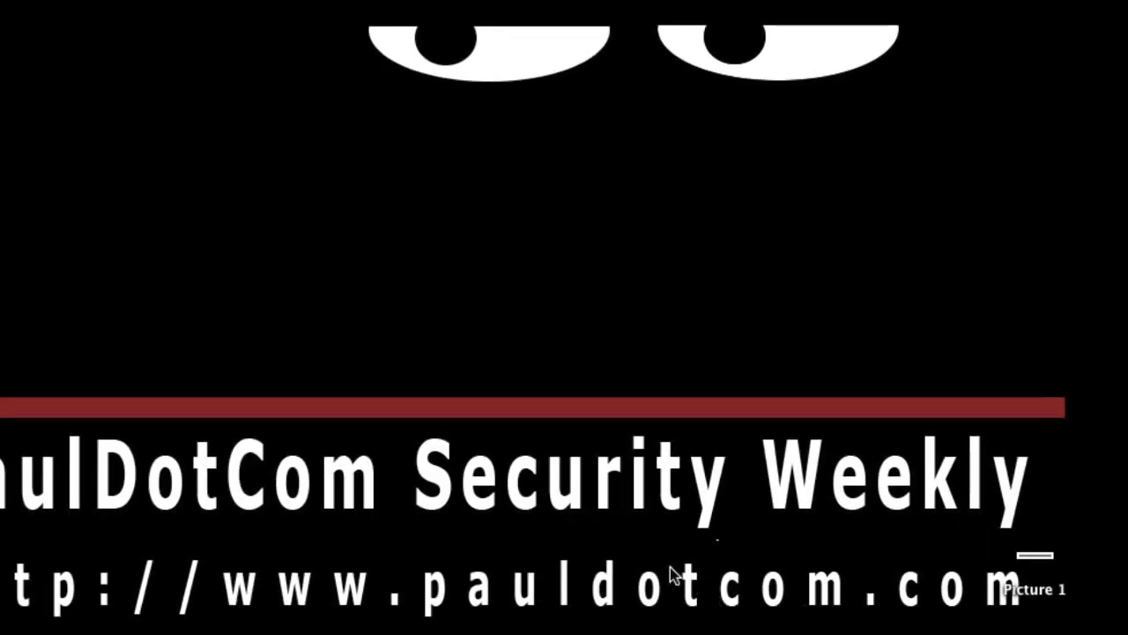